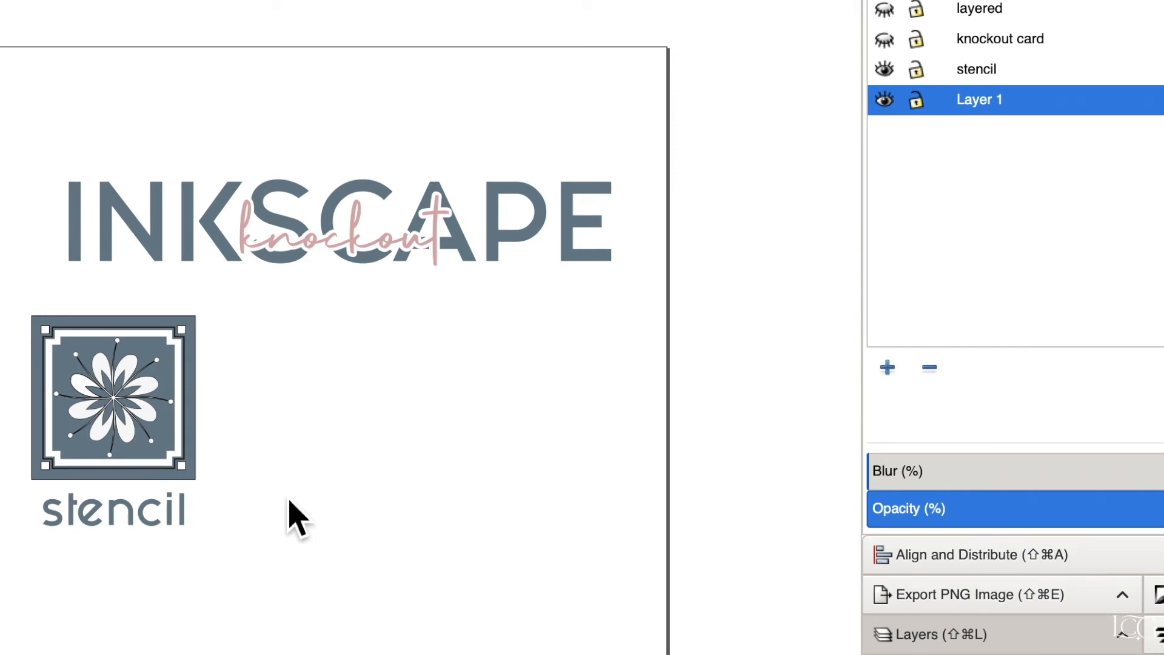
- Unhide the stencil, knockout card and layered project example layers
{"action": "left_click", "coordinate": [883, 69]}
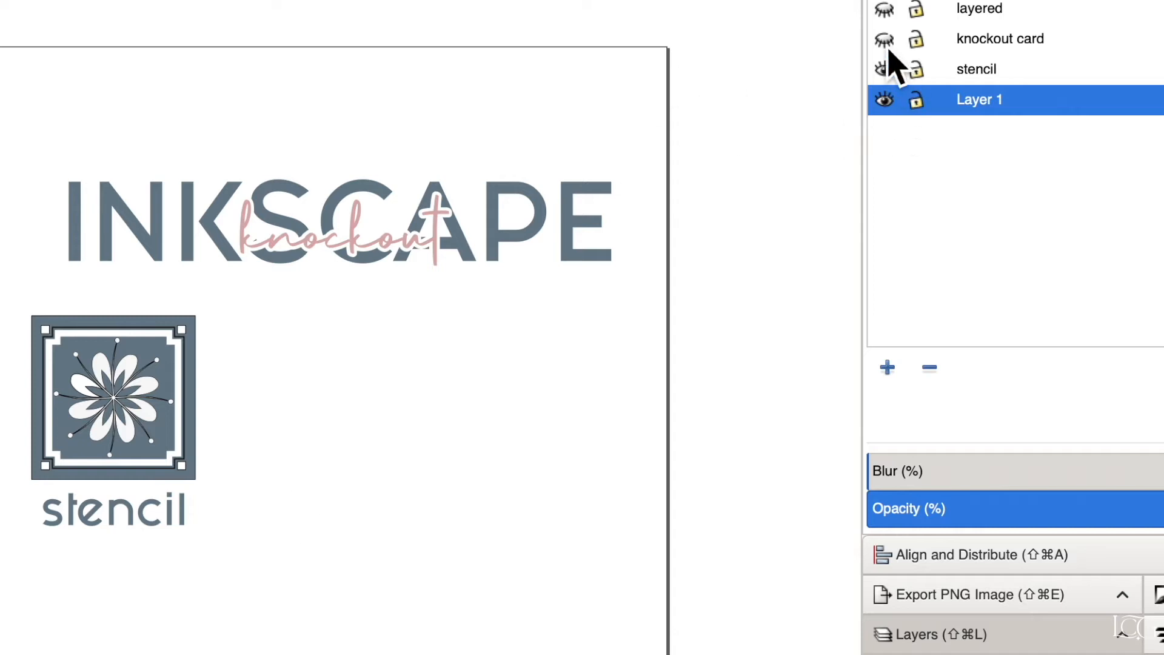
{"action": "left_click", "coordinate": [882, 38]}
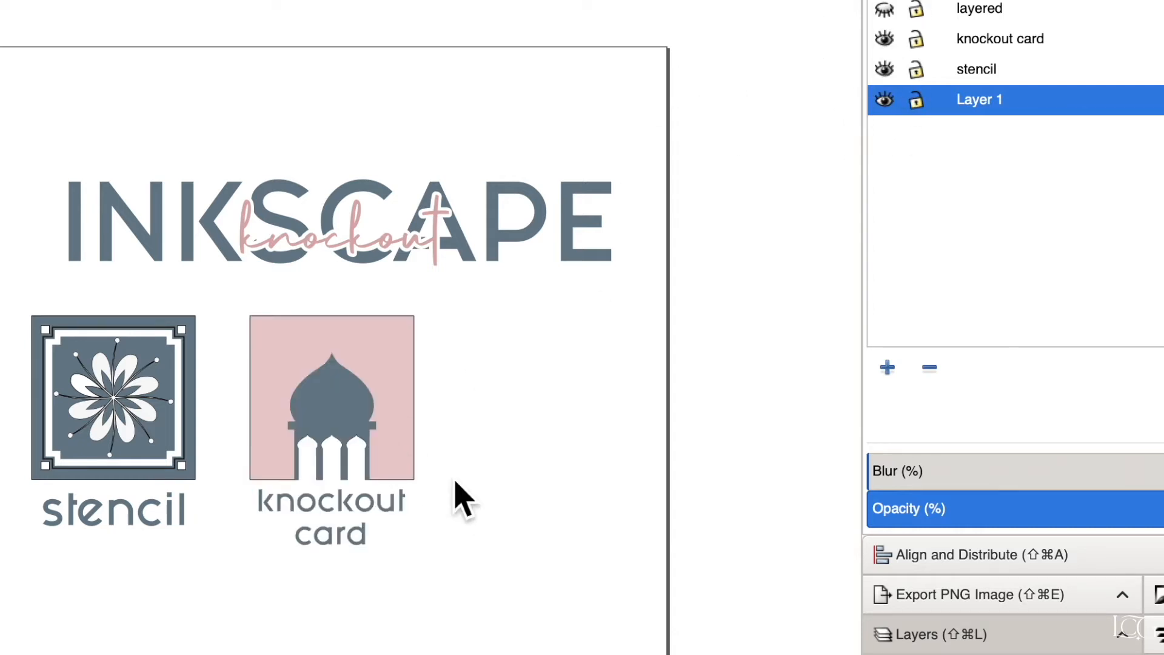
{"action": "mouse_move", "coordinate": [366, 546]}
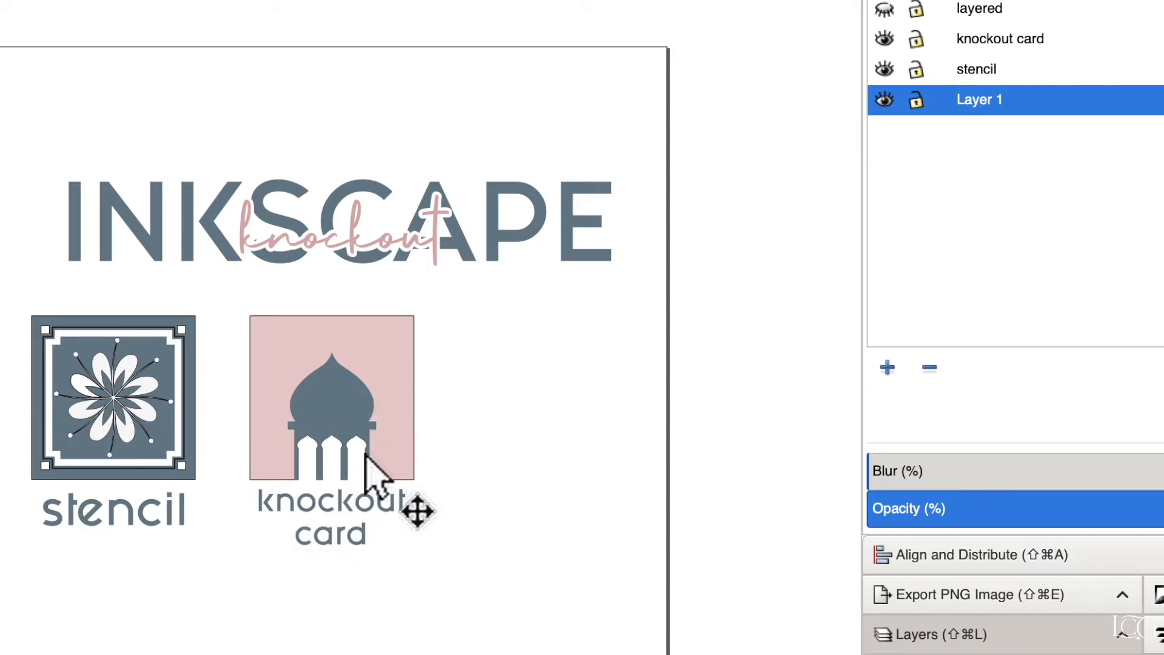
{"action": "mouse_move", "coordinate": [524, 574]}
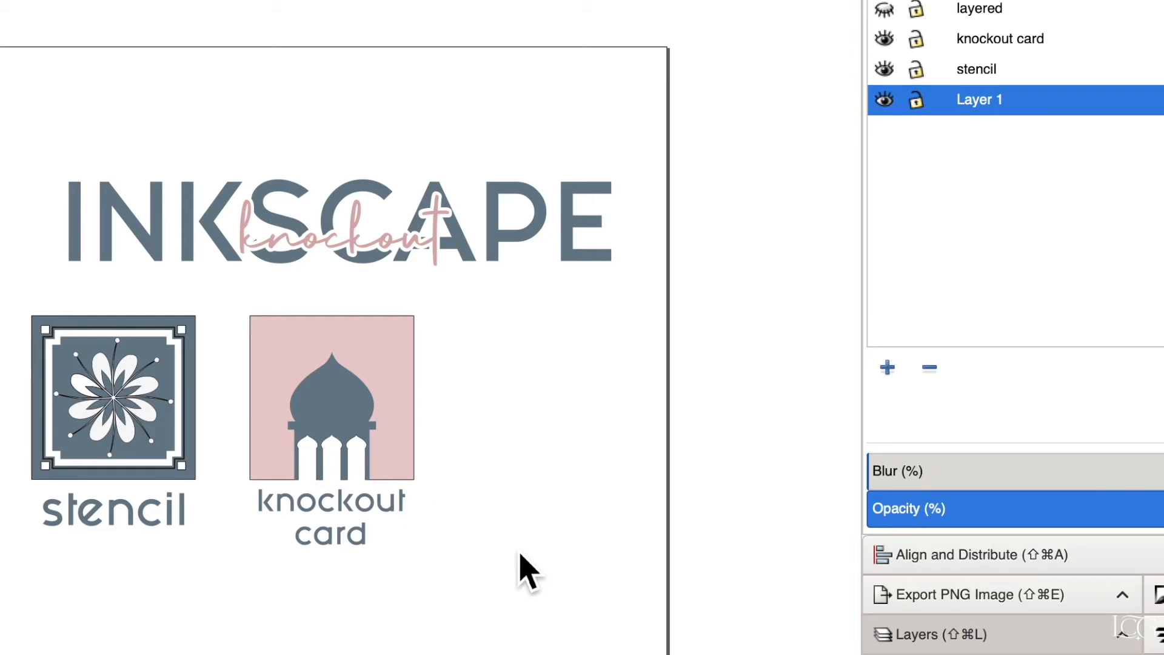
{"action": "left_click", "coordinate": [884, 7]}
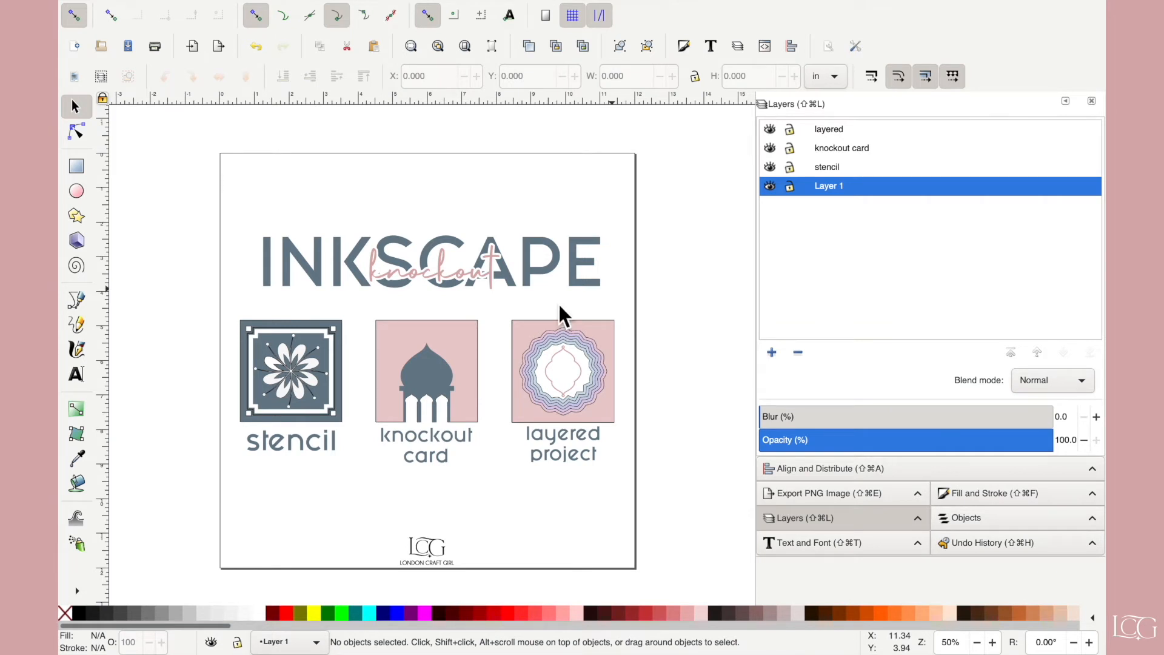
{"action": "mouse_move", "coordinate": [612, 286]}
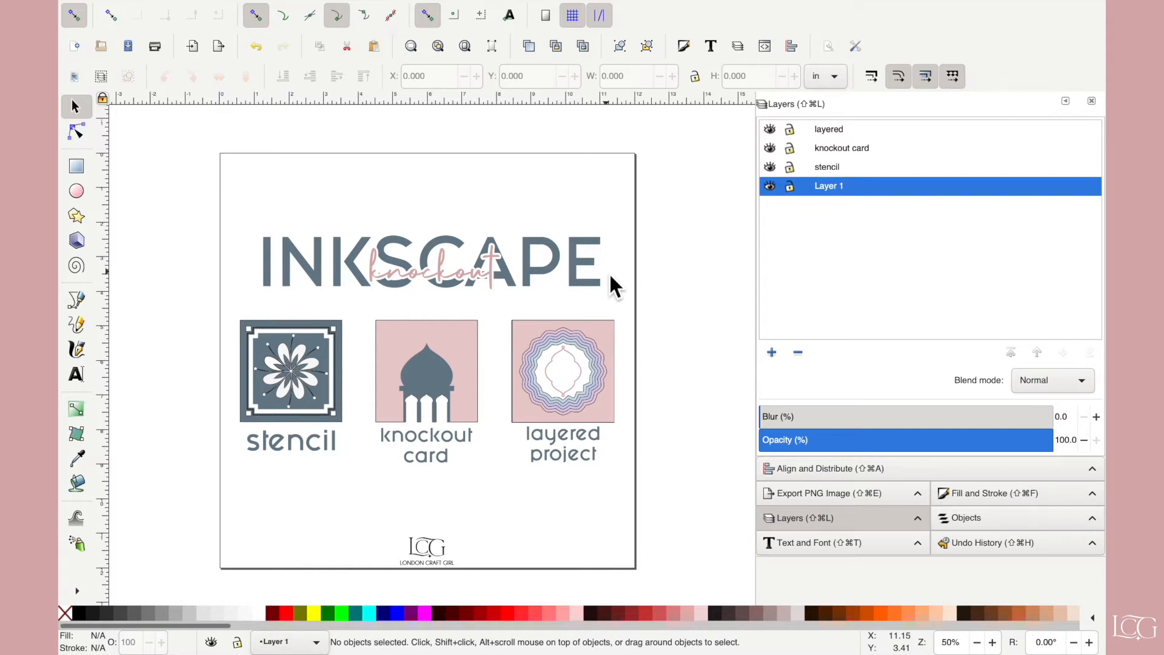
{"action": "mouse_move", "coordinate": [474, 245]}
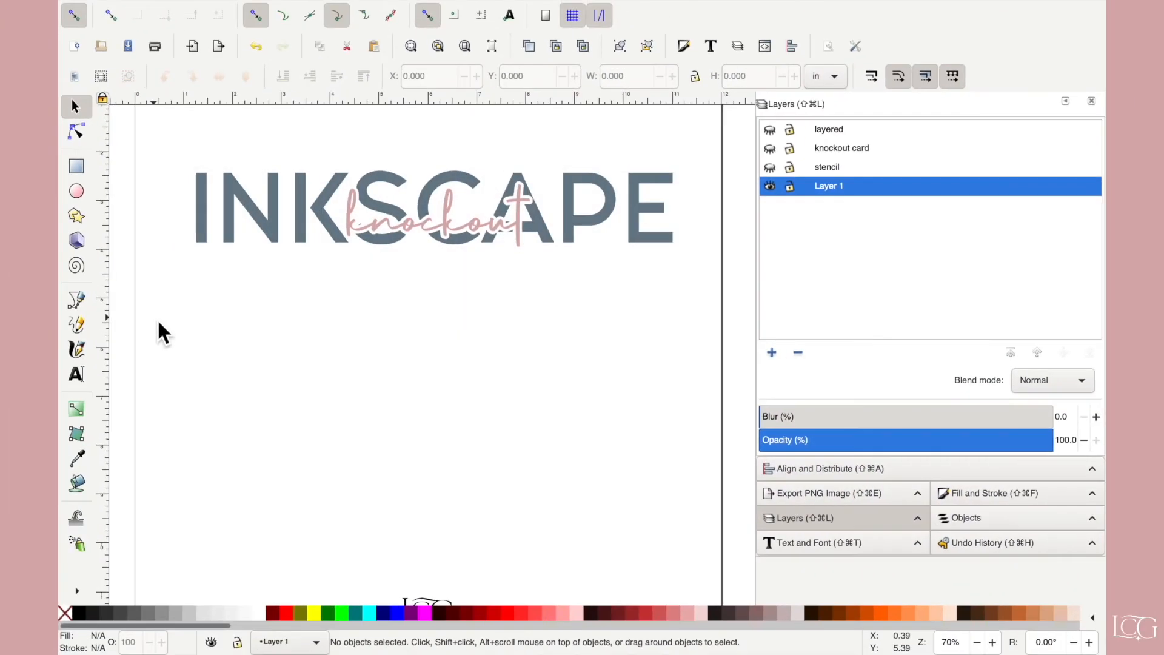
{"action": "mouse_move", "coordinate": [512, 309]}
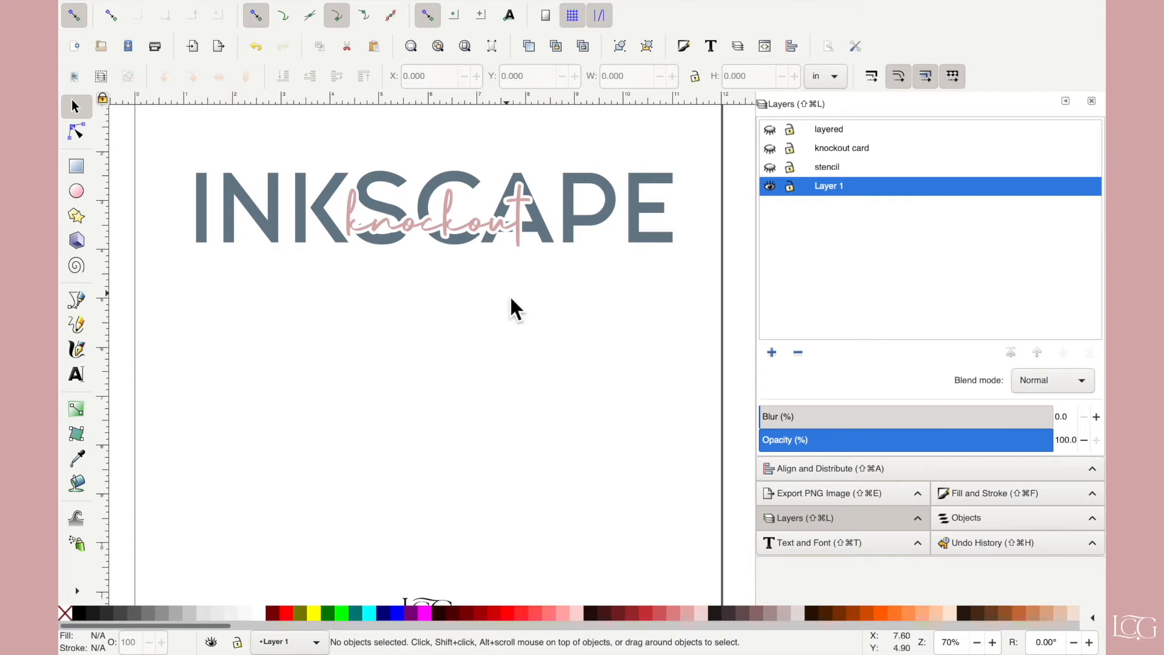
{"action": "mouse_move", "coordinate": [427, 333]}
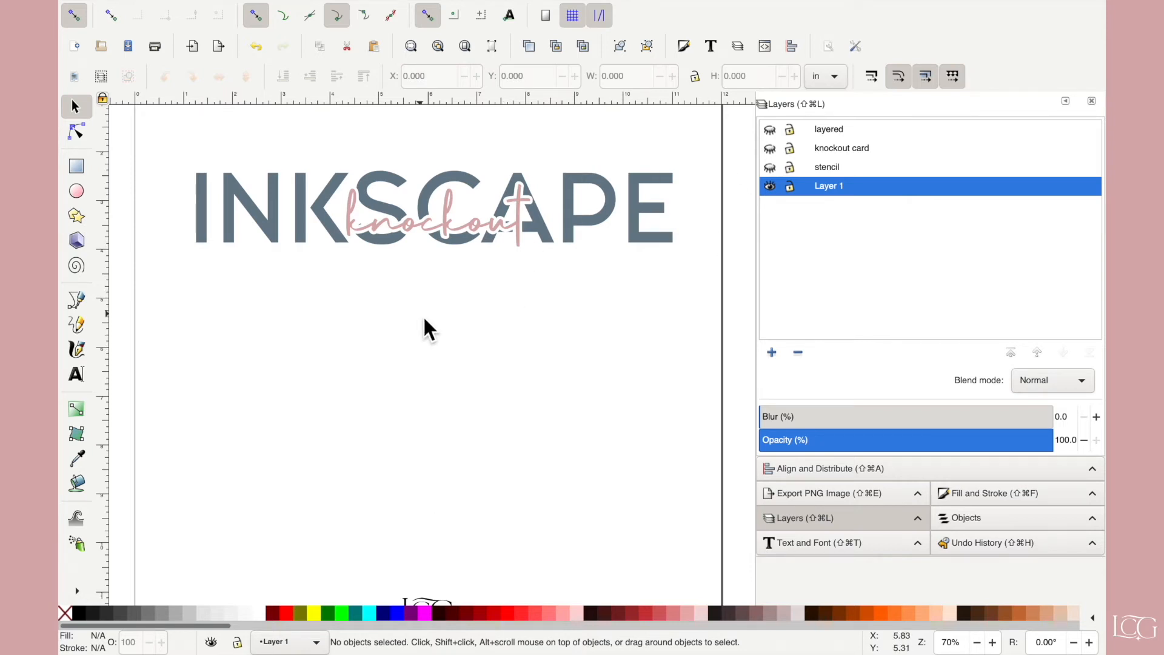
- Type INKSCAPE below the title and set it in the Fashion Fetish font
{"action": "left_click", "coordinate": [76, 374]}
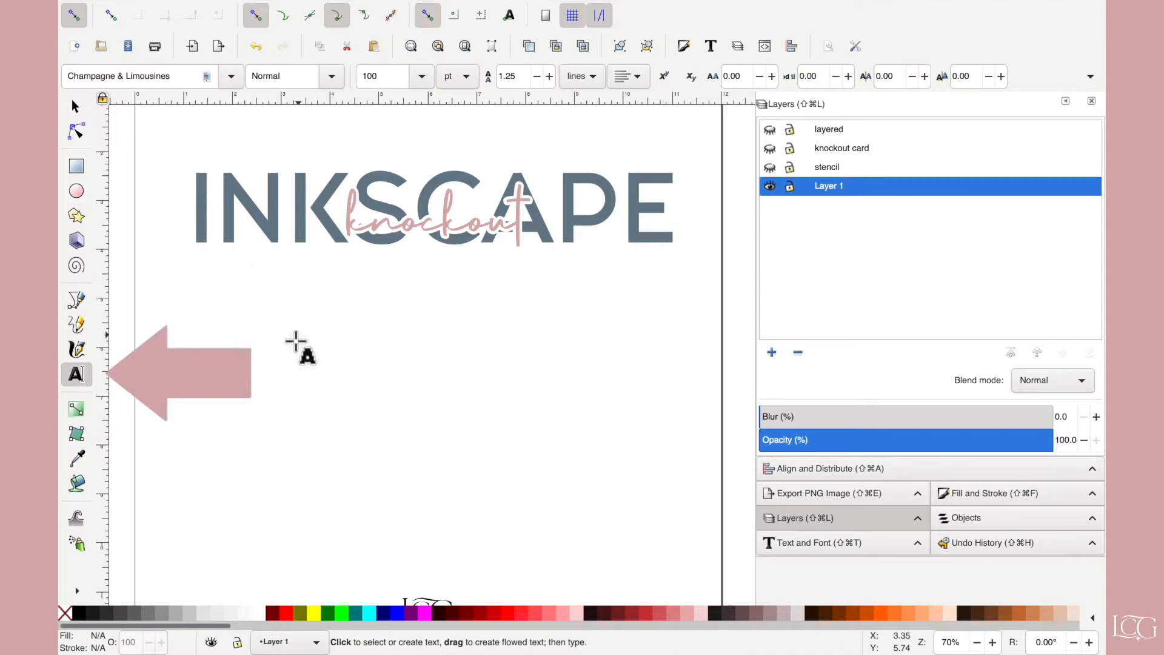
{"action": "left_click", "coordinate": [294, 338]}
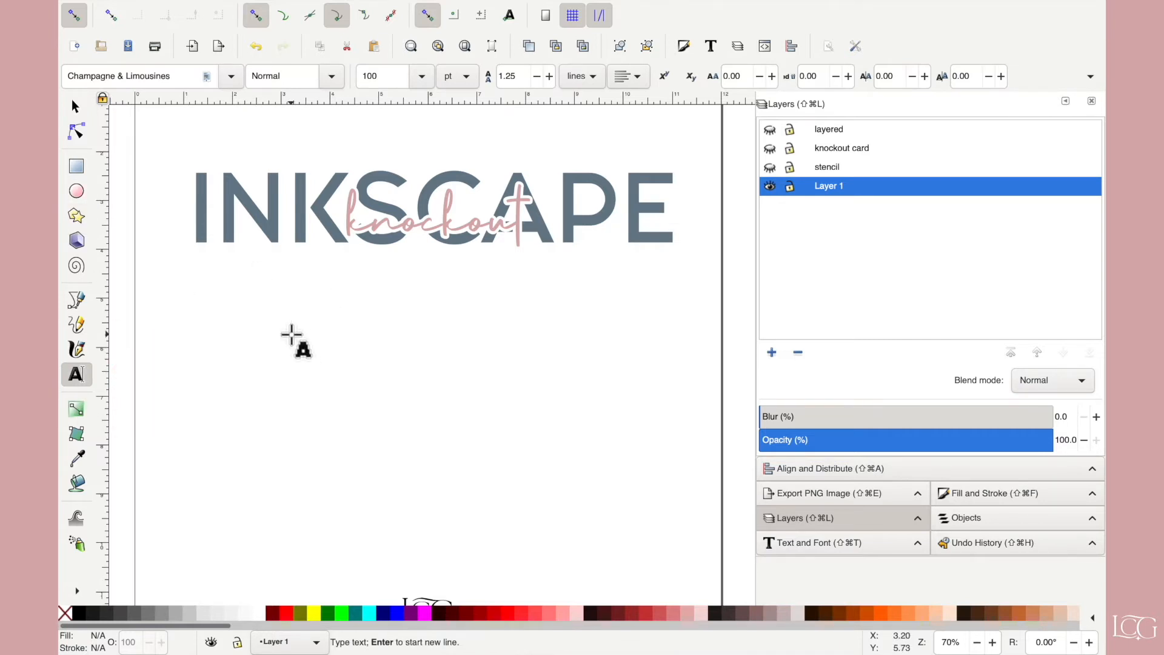
{"action": "type", "text": "INKSCAP"}
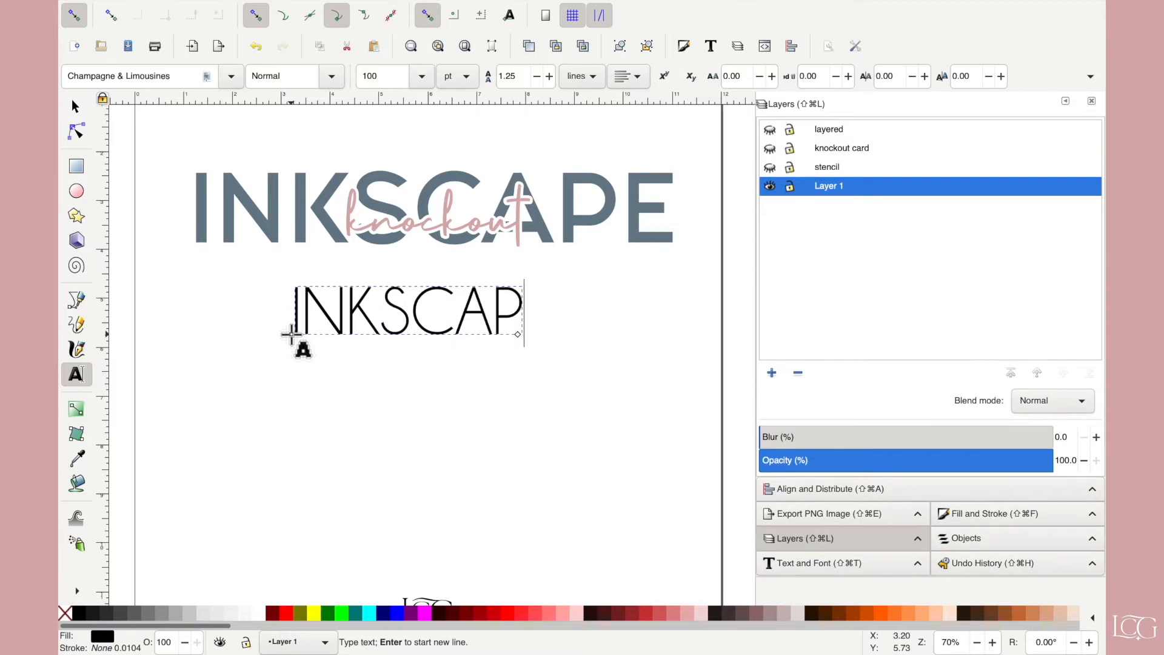
{"action": "type", "text": "E"}
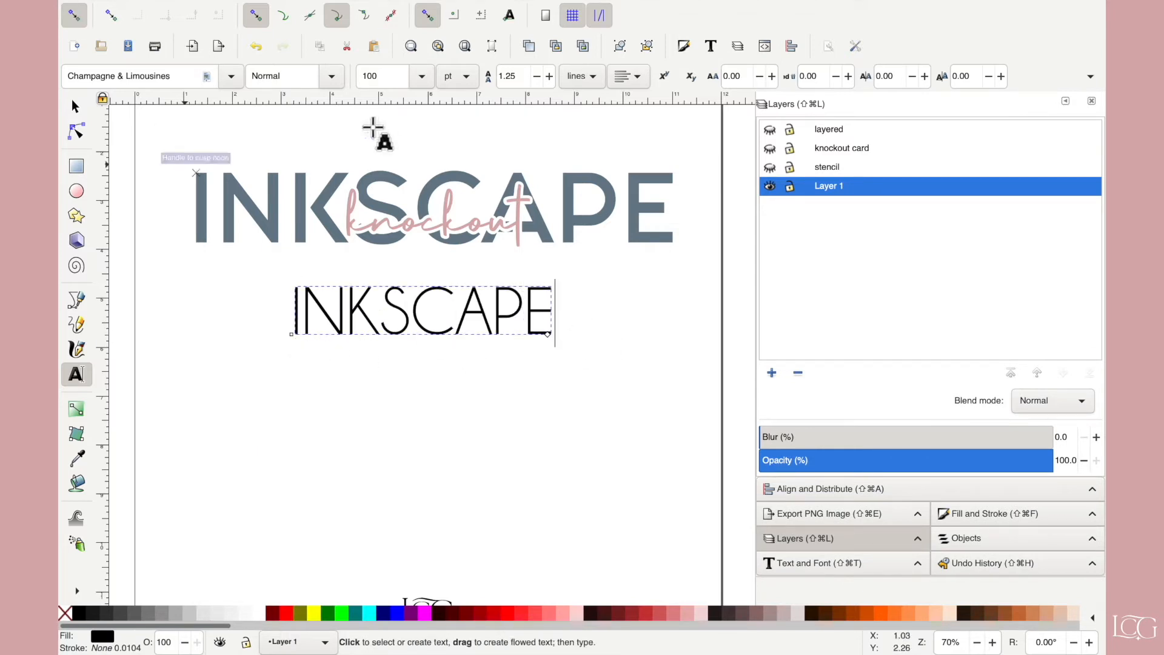
{"action": "left_click", "coordinate": [334, 317]}
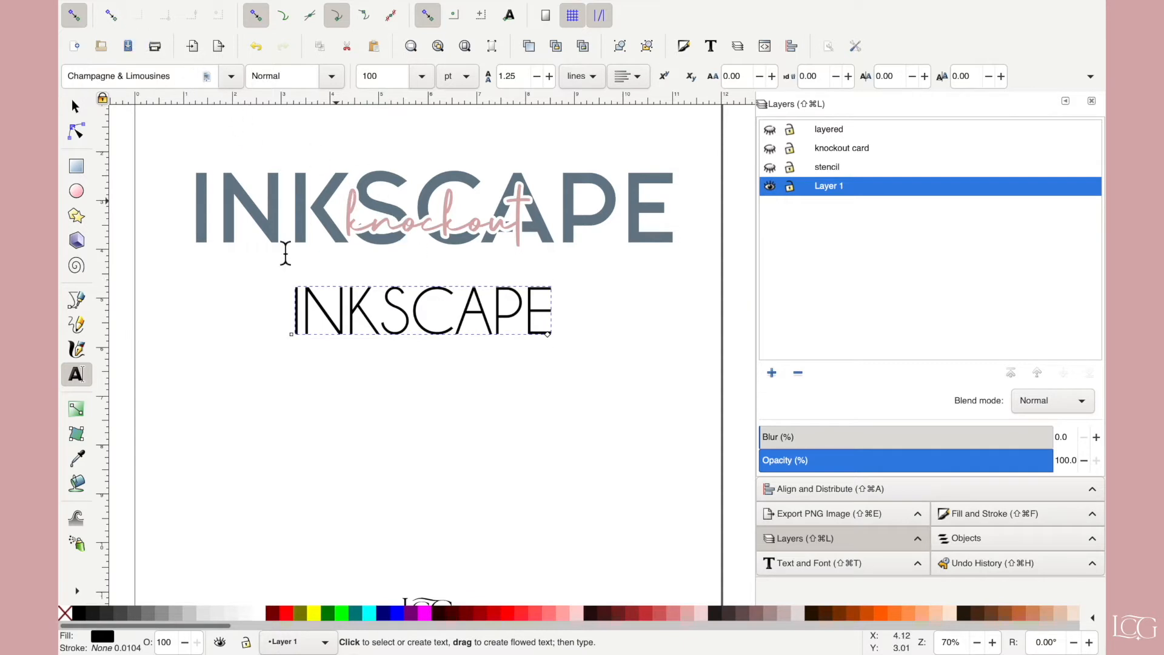
{"action": "left_click", "coordinate": [133, 76]}
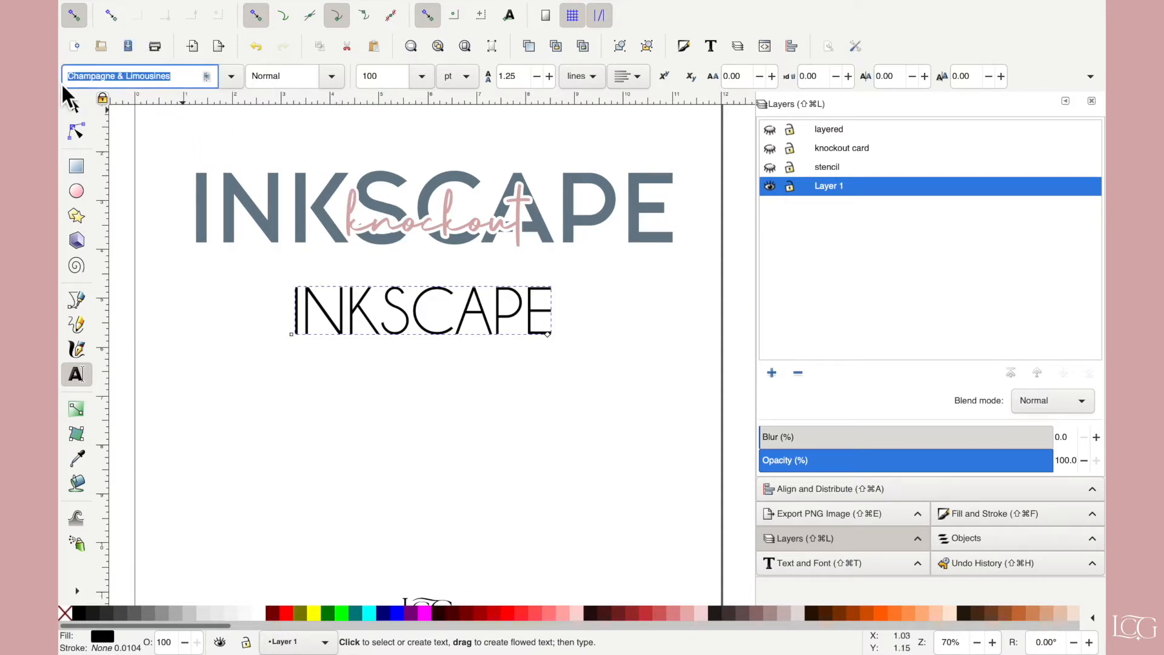
{"action": "type", "text": "FASHIO"}
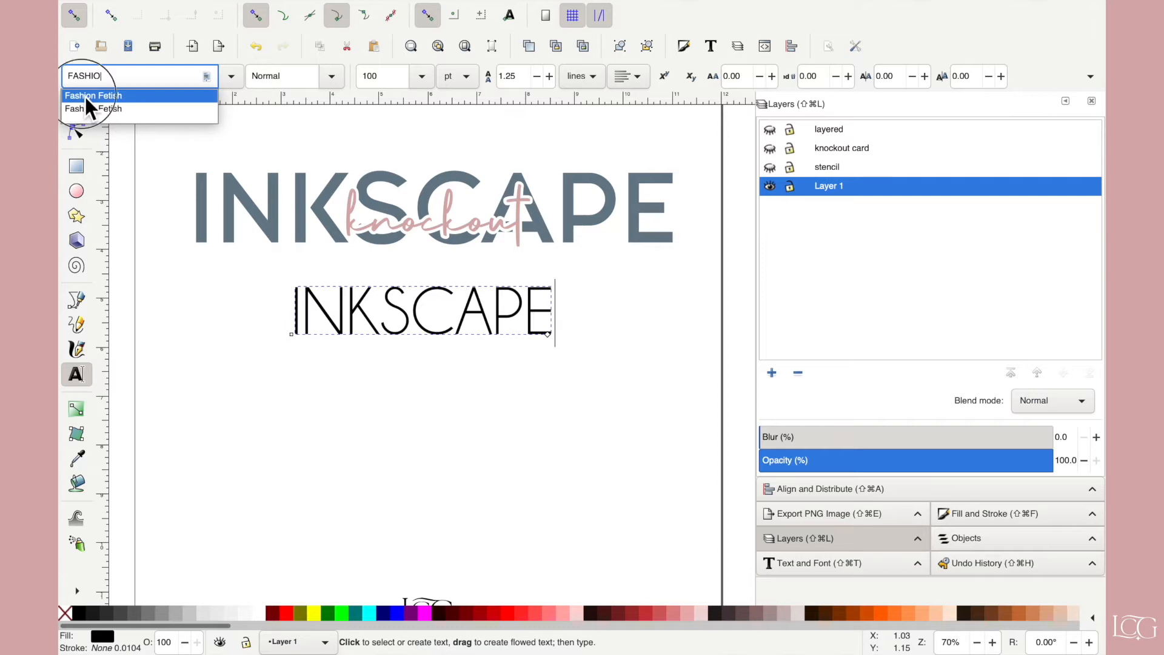
{"action": "left_click", "coordinate": [94, 95]}
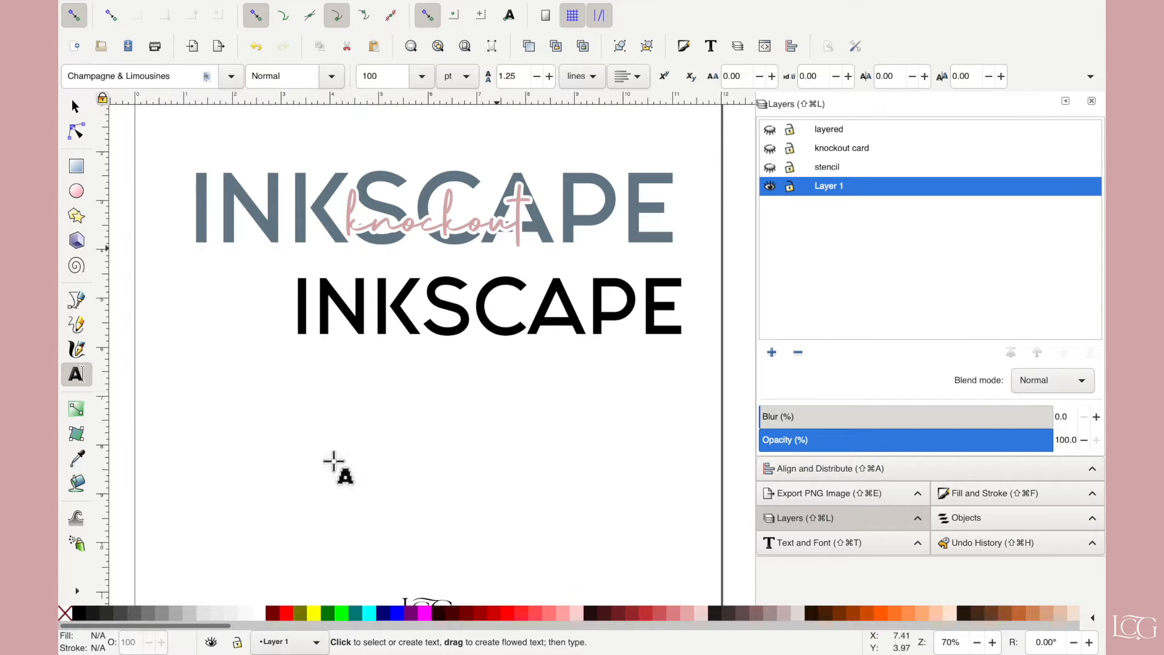
- Type the word knockout and set it in the Scott Pilgrim script font
{"action": "type", "text": "K"}
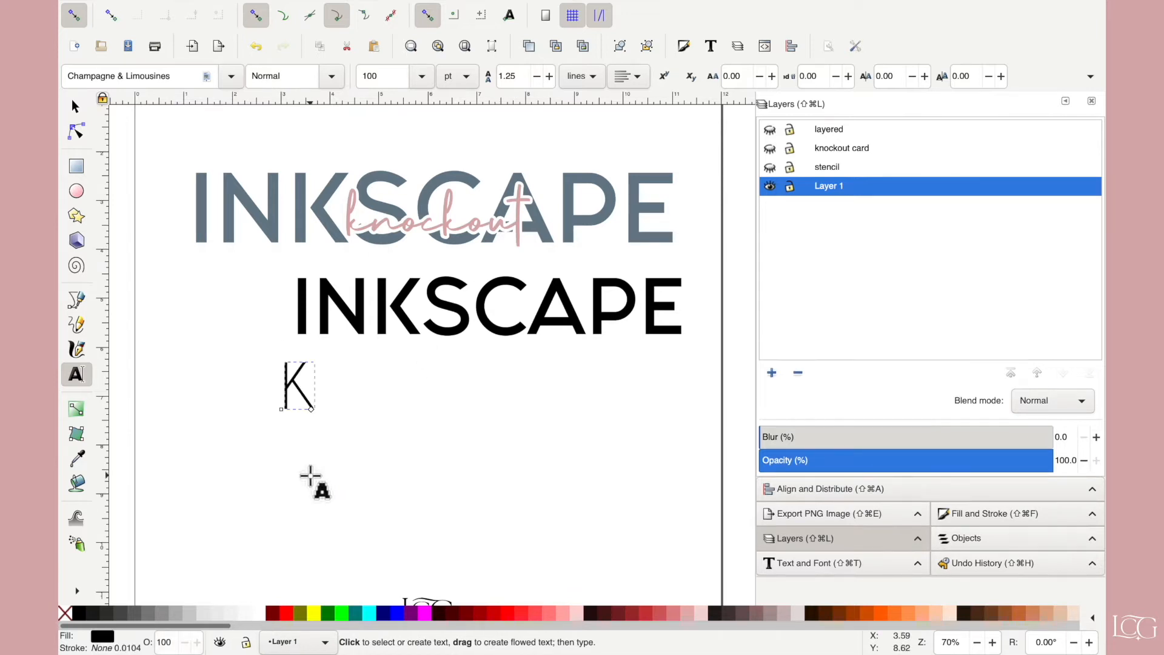
{"action": "type", "text": "NOCKOUT"}
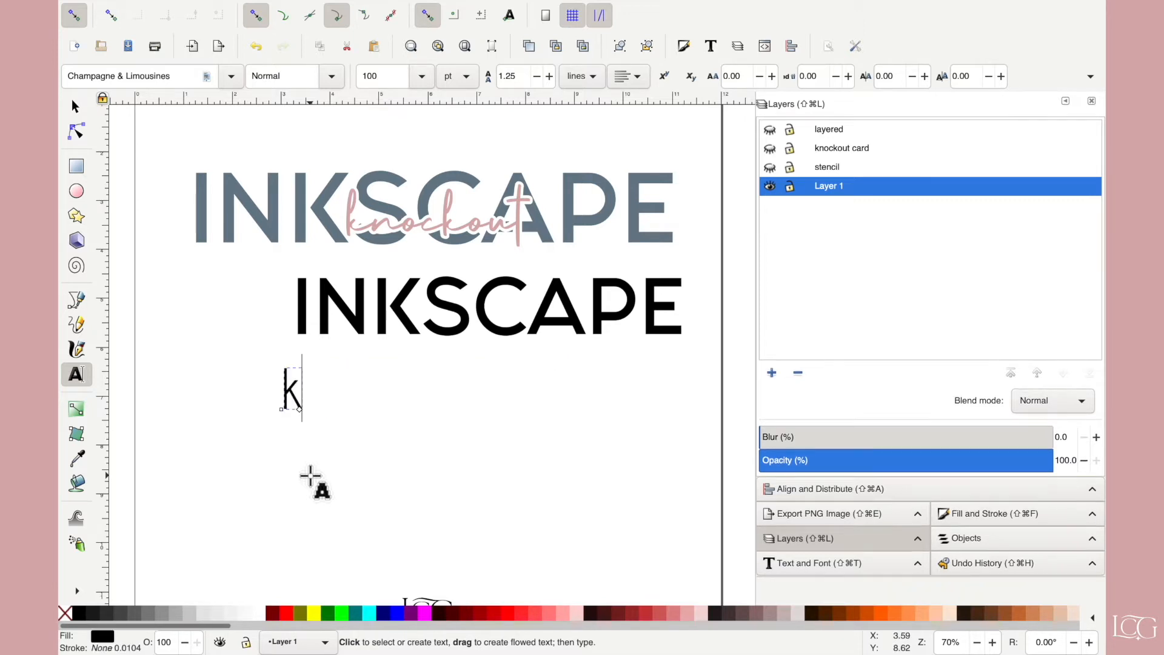
{"action": "type", "text": "knockout"}
{"action": "left_click", "coordinate": [138, 75]}
{"action": "type", "text": "s"}
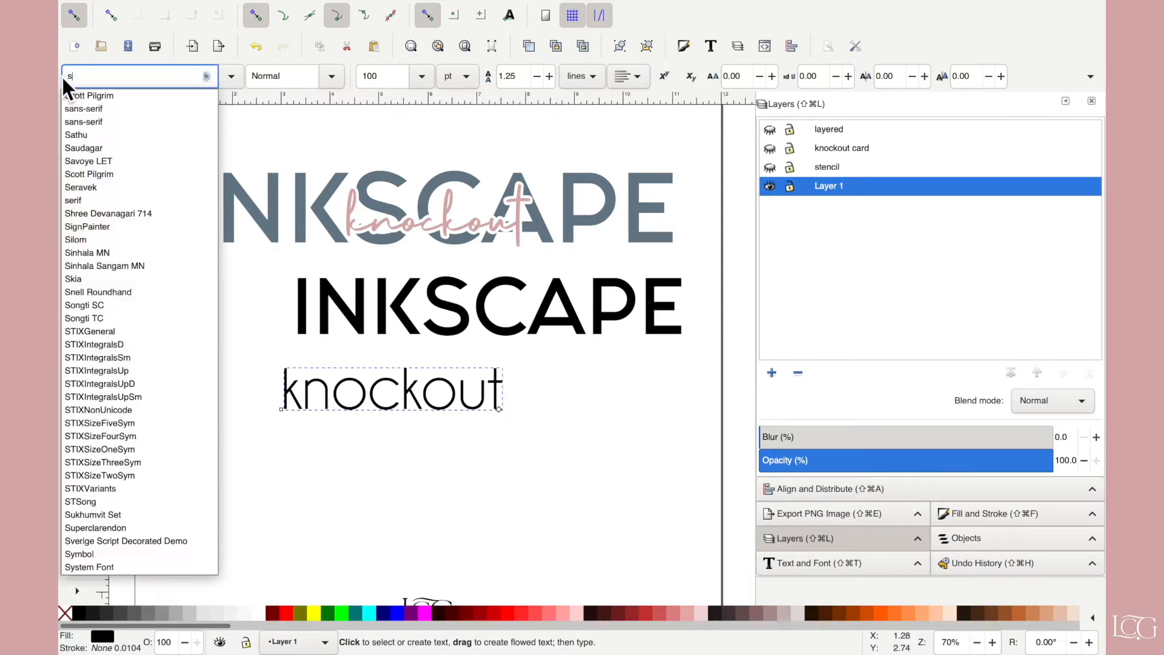
{"action": "left_click", "coordinate": [89, 174]}
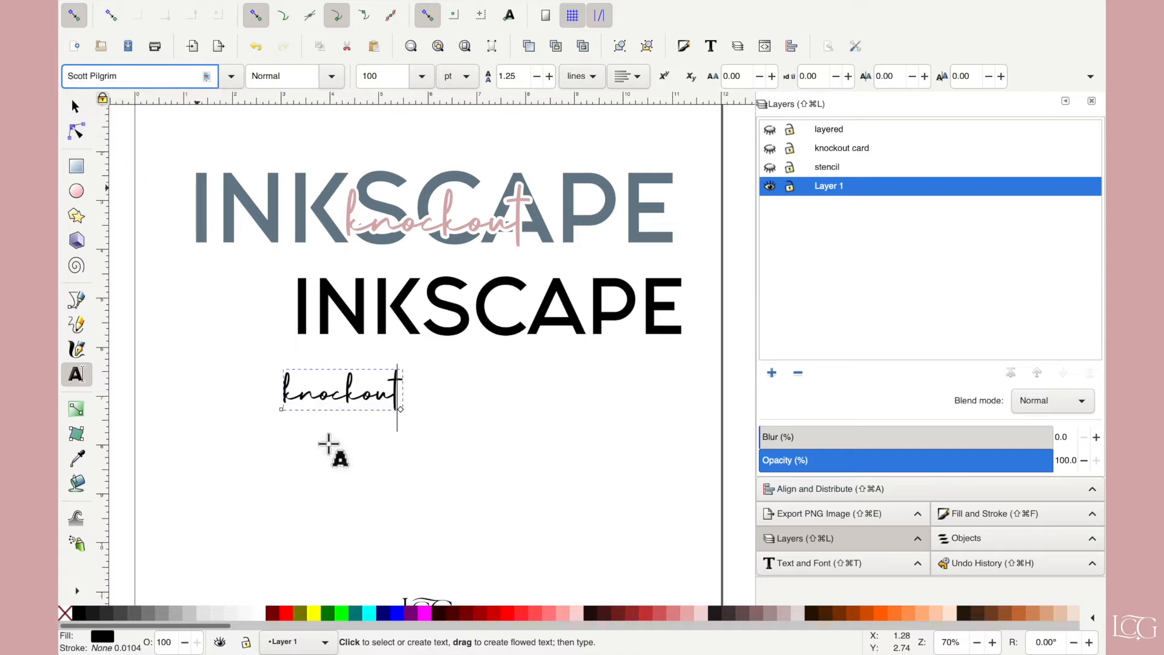
{"action": "mouse_move", "coordinate": [332, 451]}
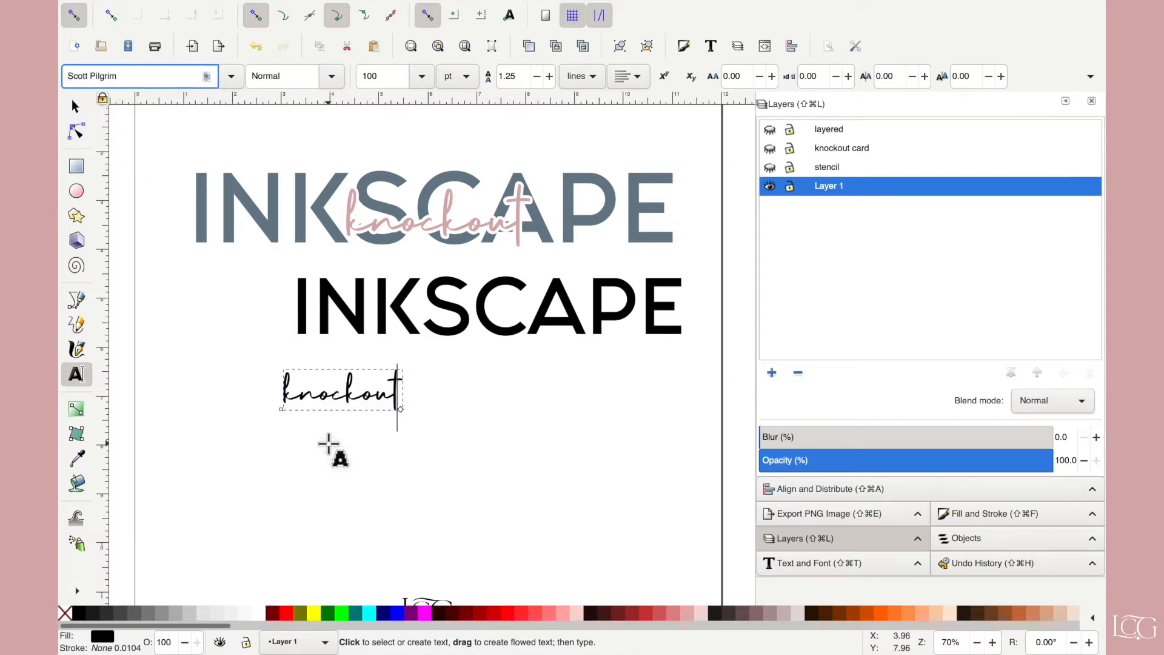
{"action": "left_click", "coordinate": [76, 106]}
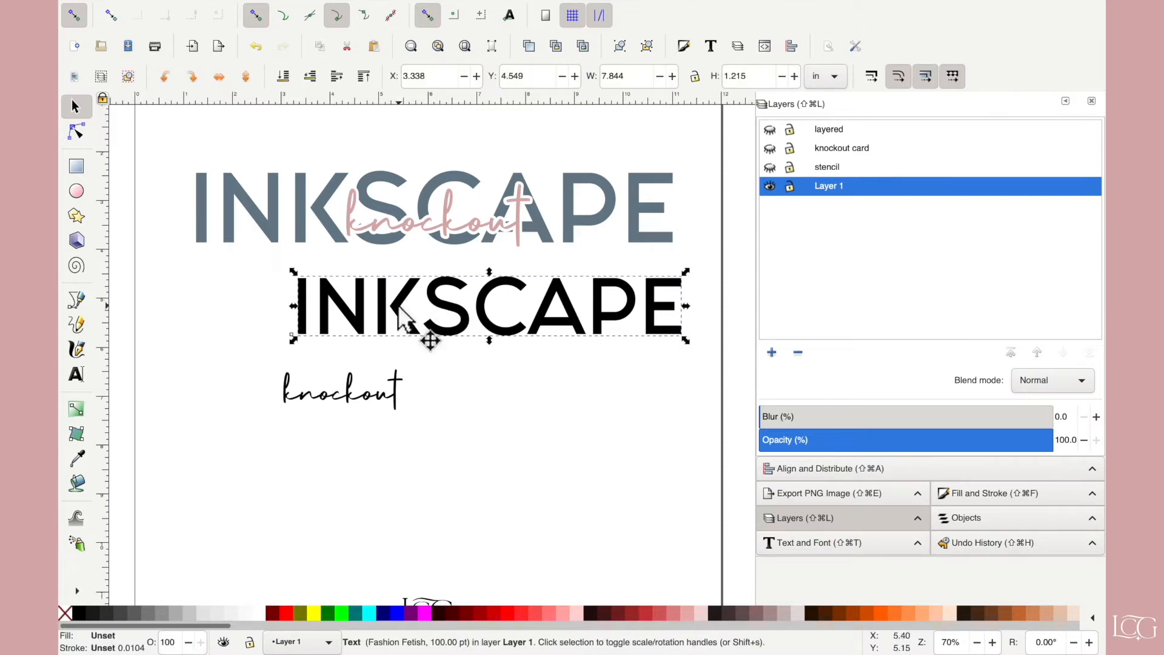
{"action": "mouse_move", "coordinate": [401, 325]}
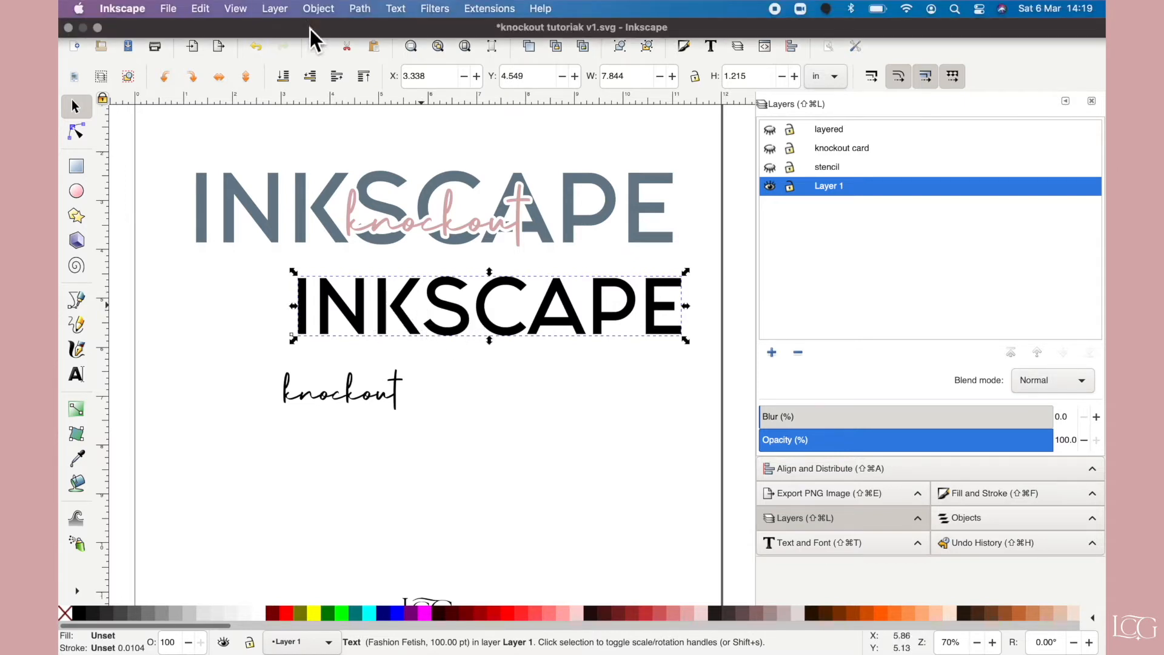
- Convert INKSCAPE and knockout to paths, ungroup knockout, and union its letters
{"action": "left_click", "coordinate": [359, 7]}
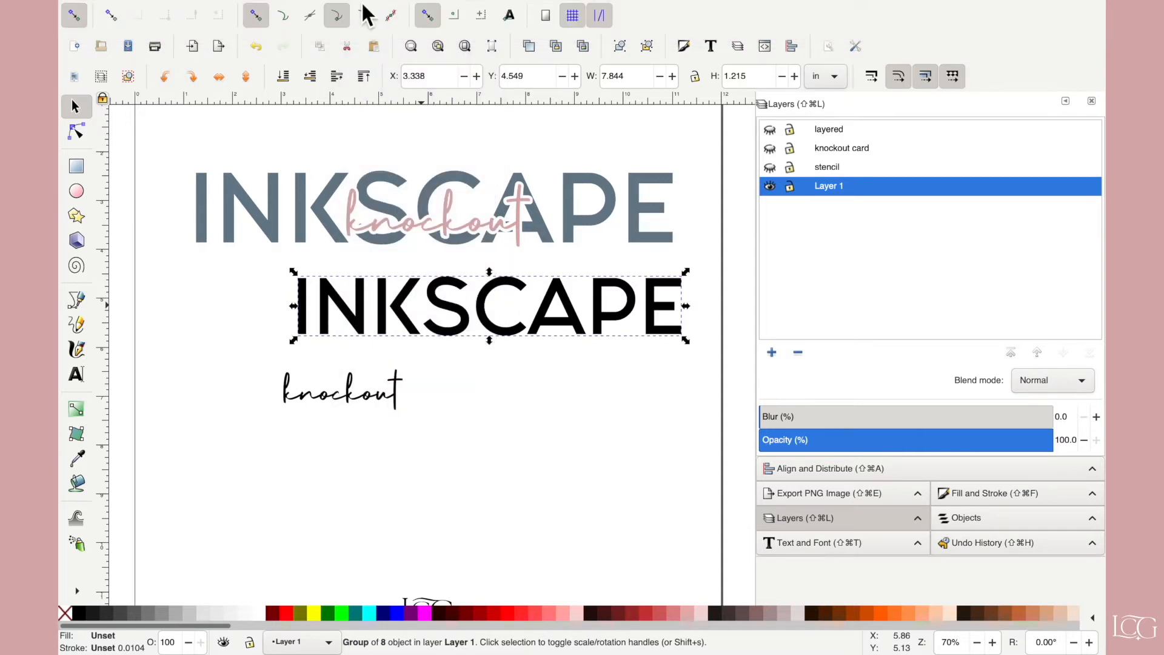
{"action": "left_click", "coordinate": [318, 9]}
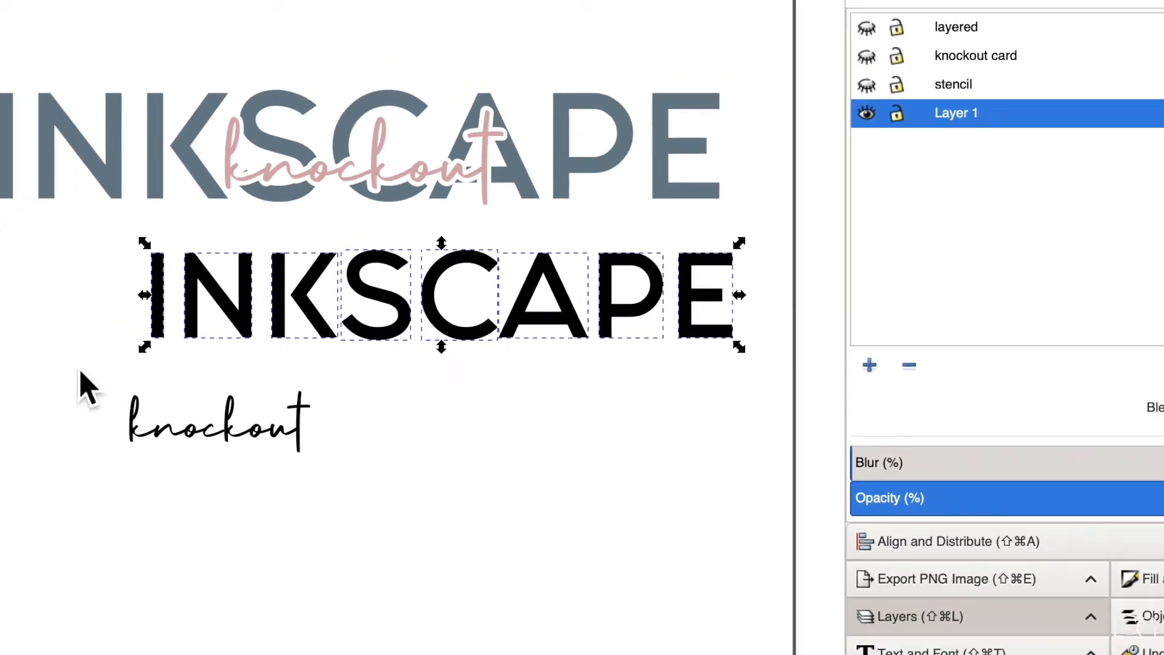
{"action": "left_click", "coordinate": [359, 8]}
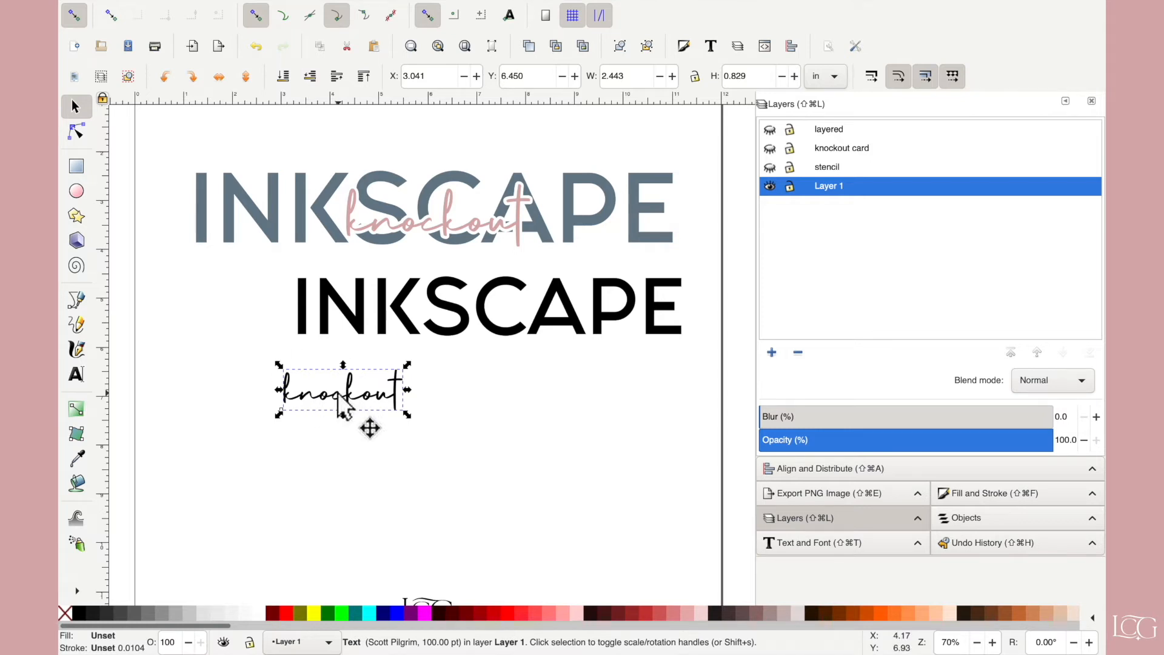
{"action": "left_click", "coordinate": [354, 8]}
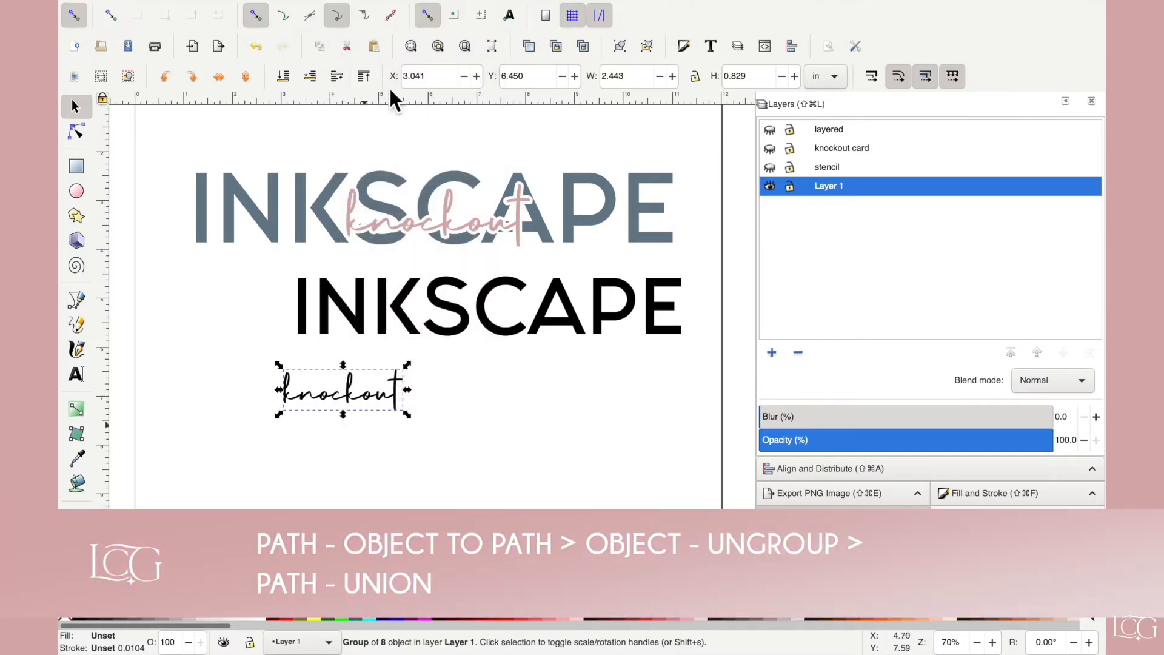
{"action": "left_click", "coordinate": [317, 8]}
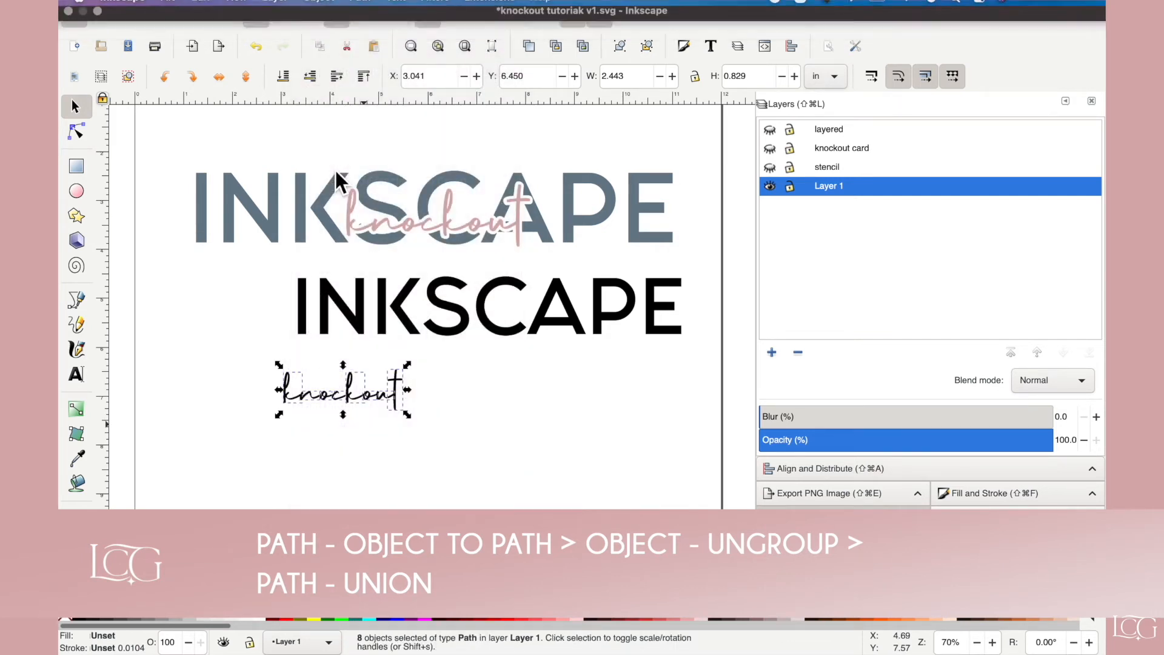
{"action": "left_click", "coordinate": [360, 8]}
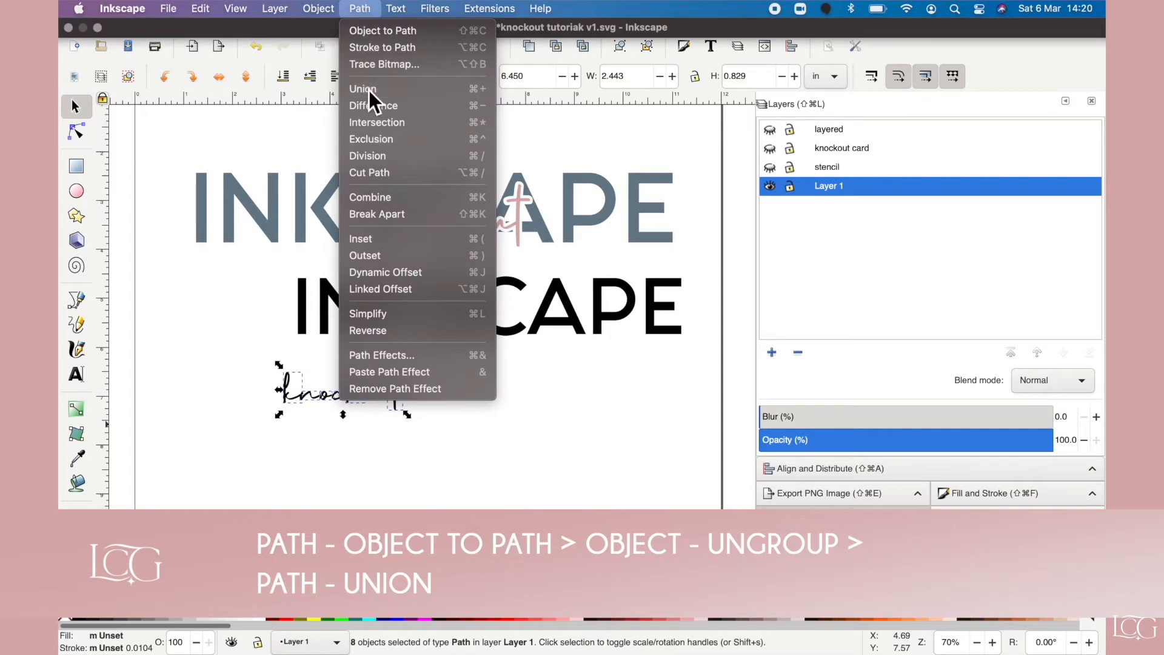
{"action": "left_click", "coordinate": [362, 89]}
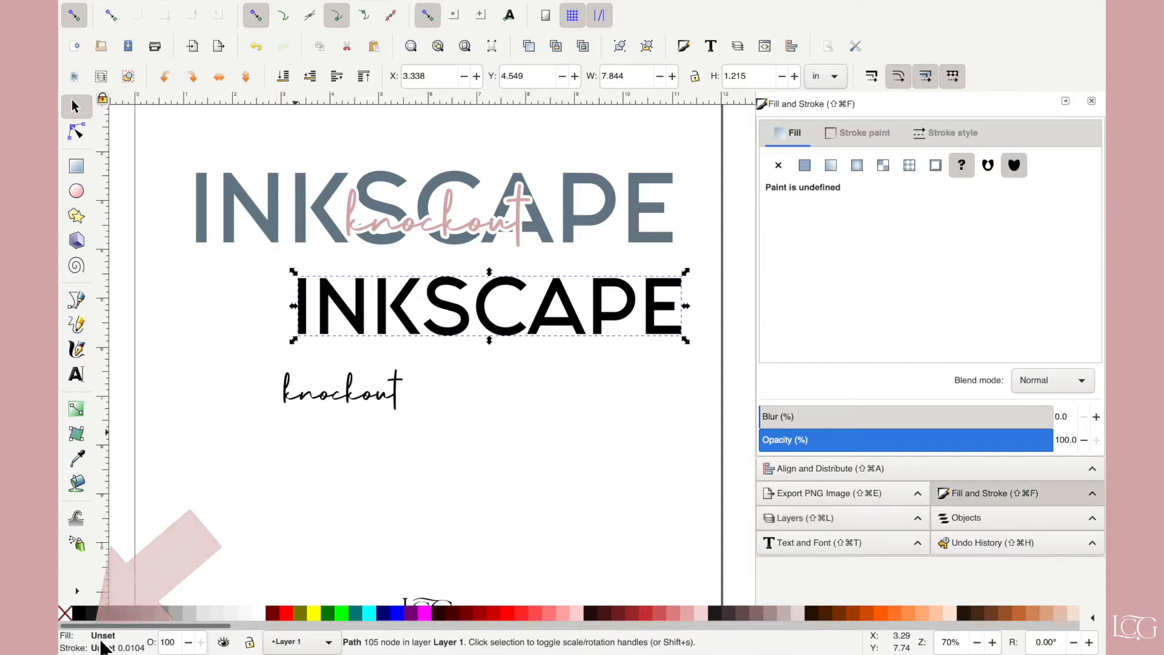
- Give INKSCAPE and knockout flat fills sampled from the top design's grey and pink
{"action": "left_click", "coordinate": [804, 165]}
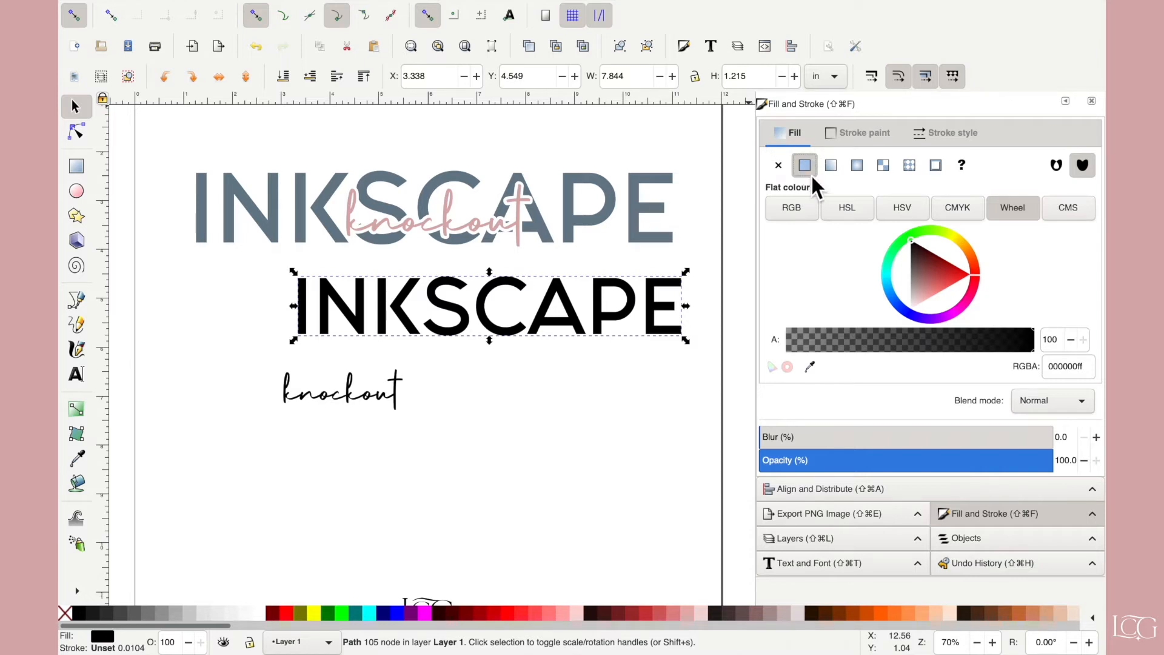
{"action": "mouse_move", "coordinate": [817, 318]}
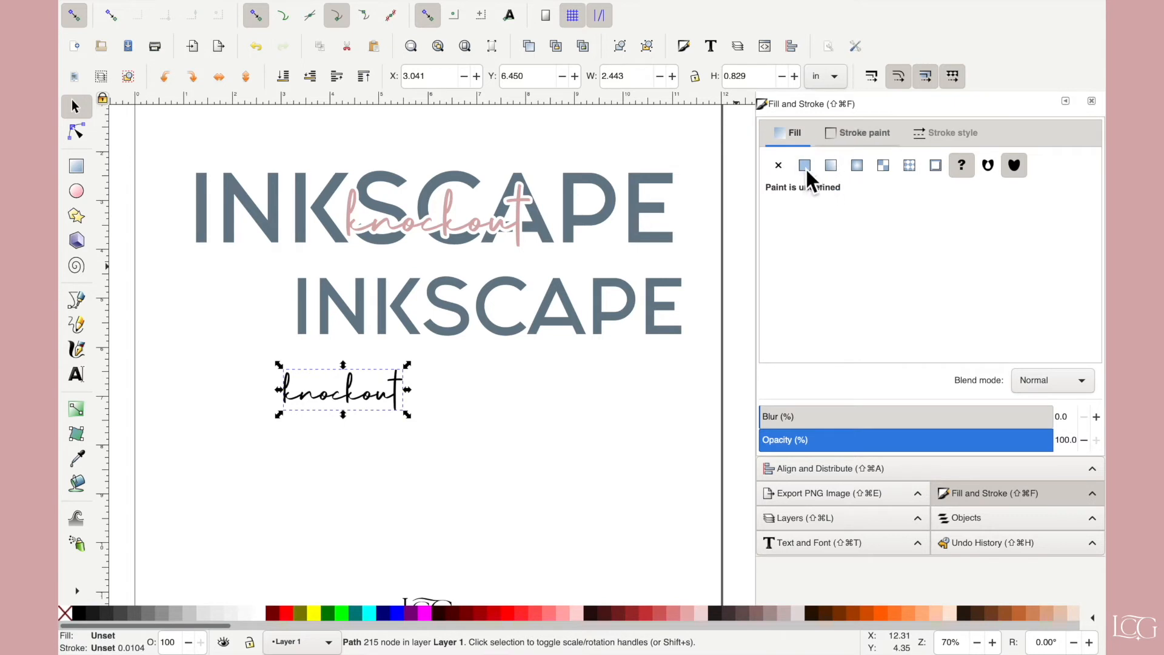
{"action": "left_click", "coordinate": [803, 165]}
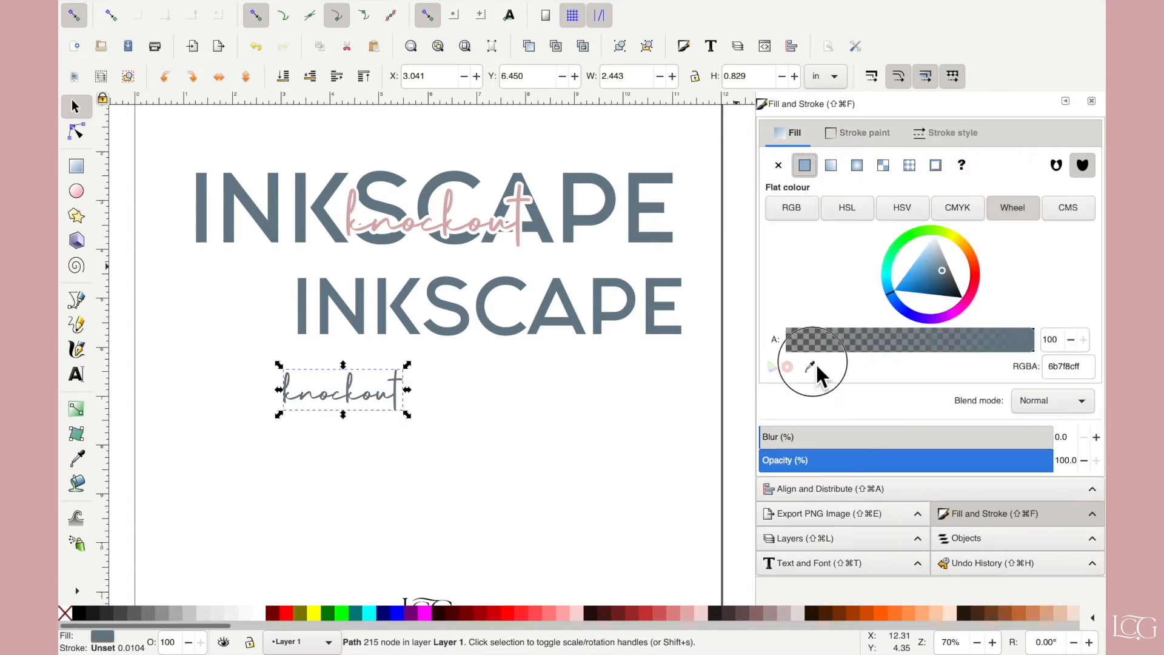
{"action": "left_click", "coordinate": [76, 458]}
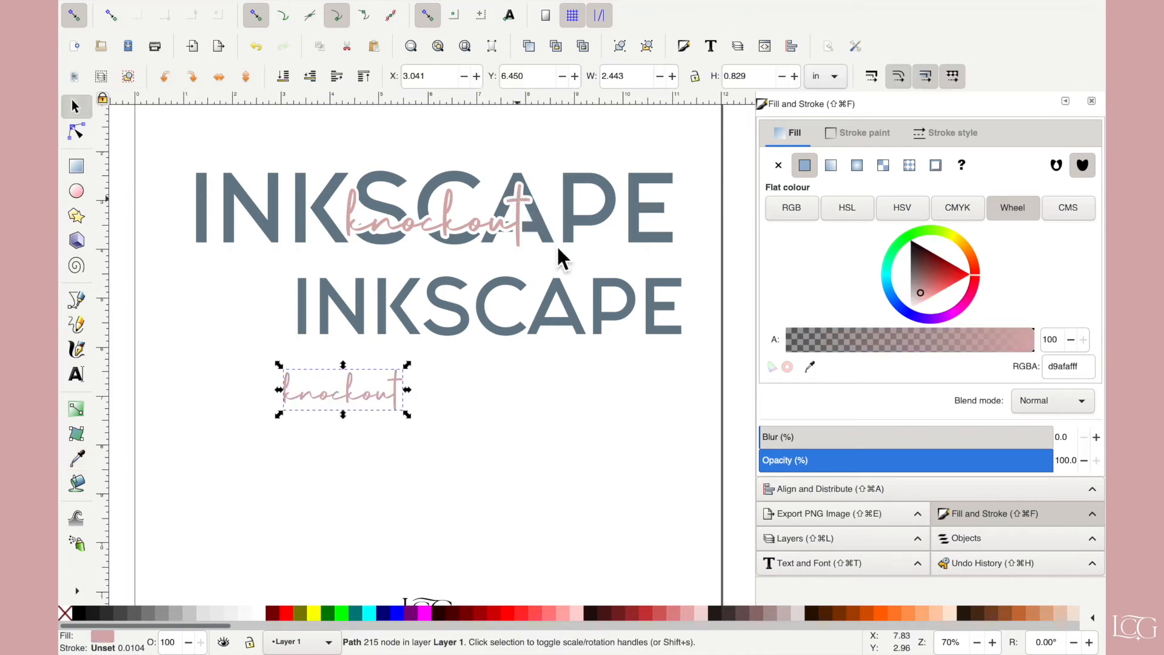
{"action": "left_click", "coordinate": [75, 131]}
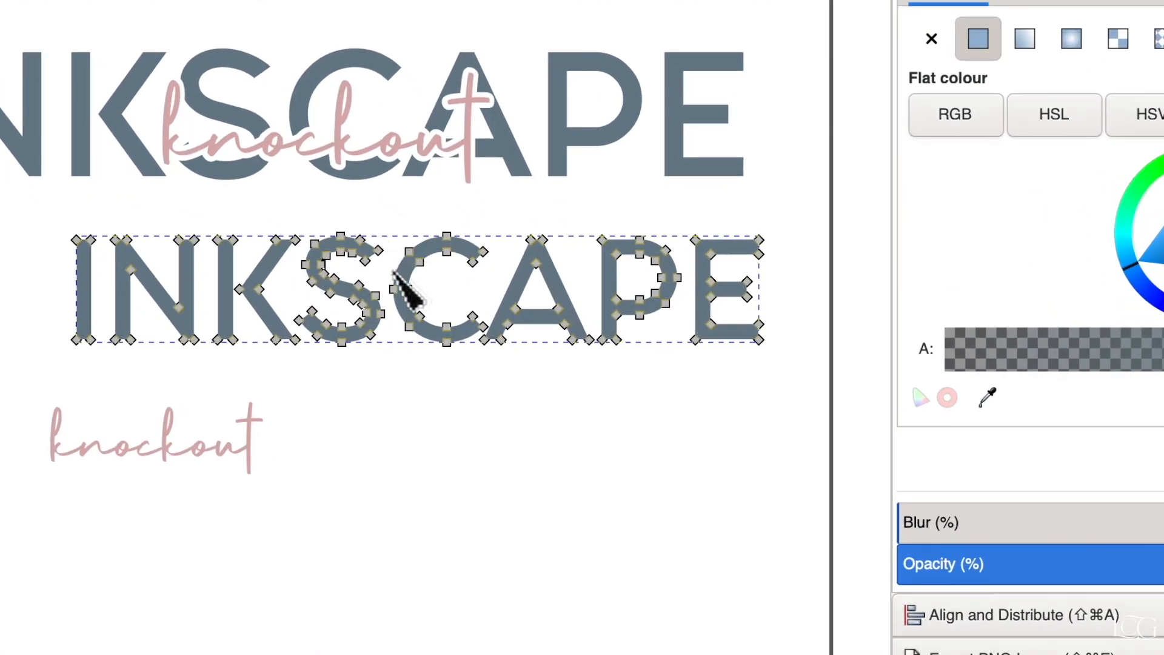
{"action": "mouse_move", "coordinate": [300, 338]}
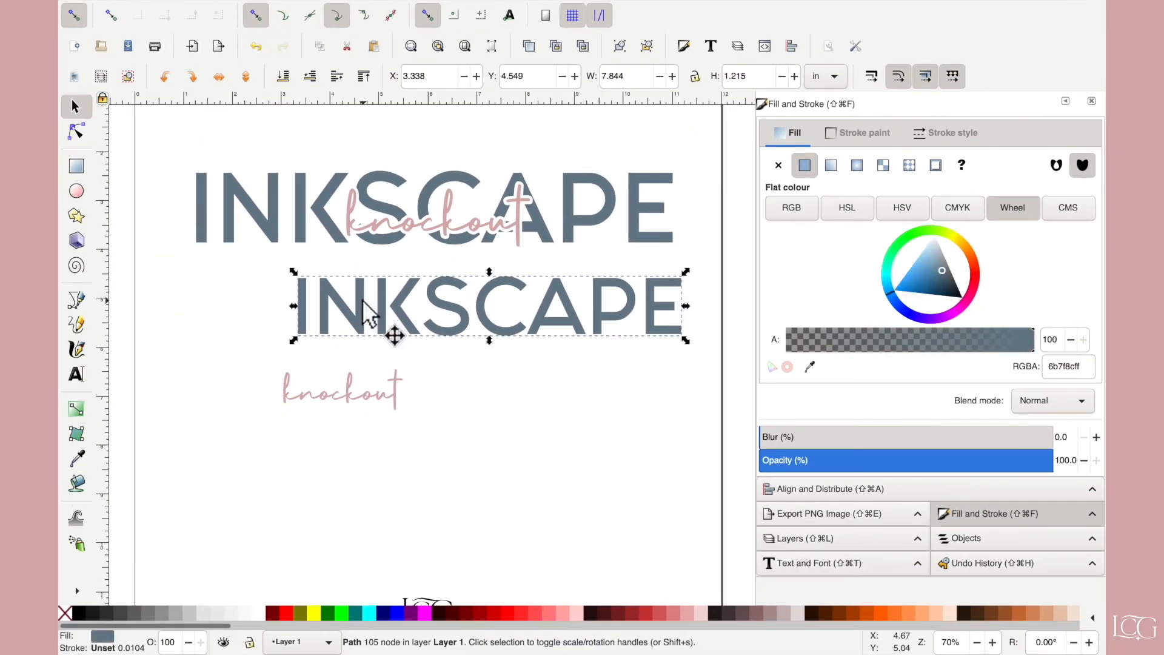
{"action": "mouse_move", "coordinate": [645, 103]}
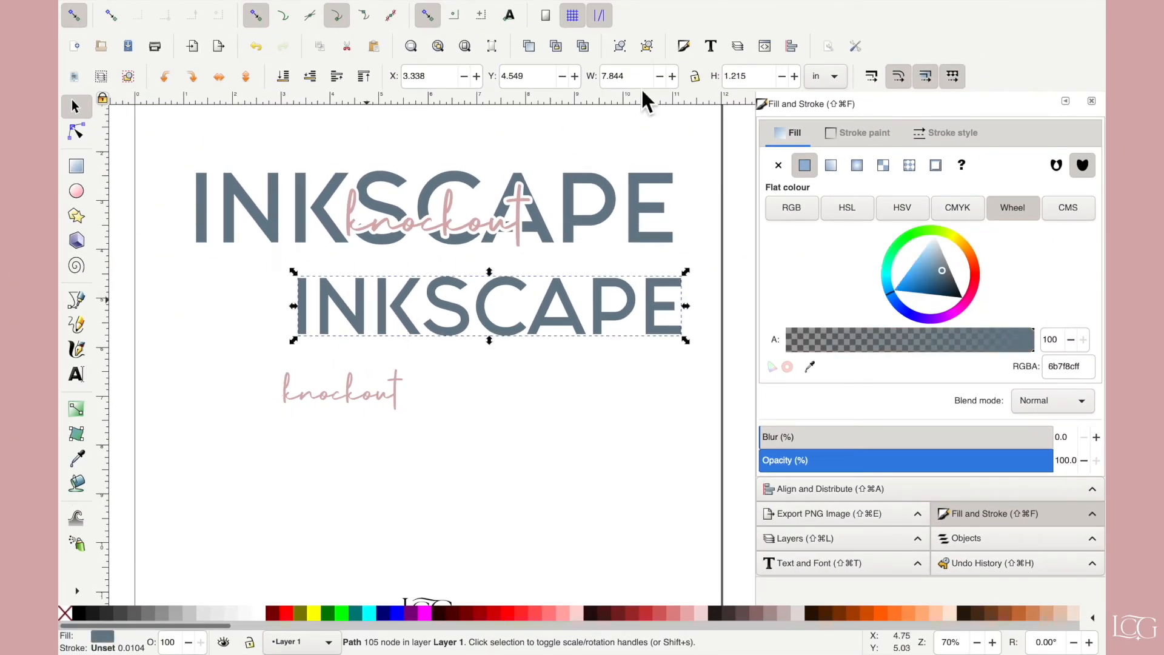
- Lock proportions and scale INKSCAPE and knockout up to match the top design
{"action": "left_click", "coordinate": [695, 77]}
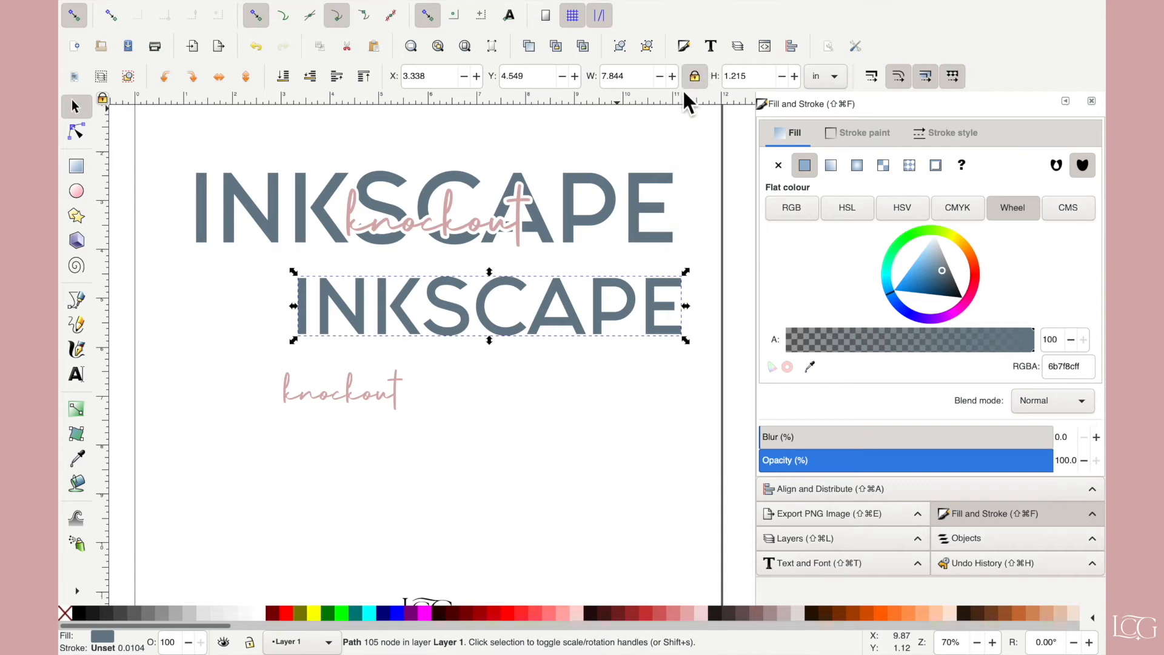
{"action": "mouse_move", "coordinate": [549, 311]}
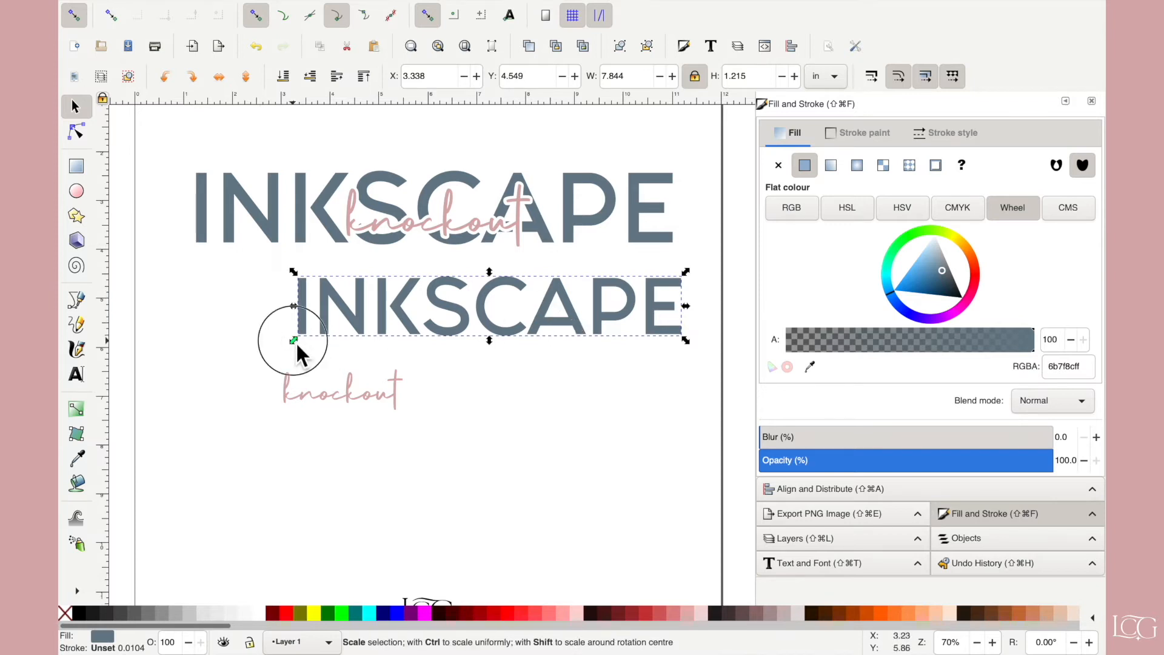
{"action": "left_click_drag", "start_coordinate": [294, 341], "coordinate": [211, 364]}
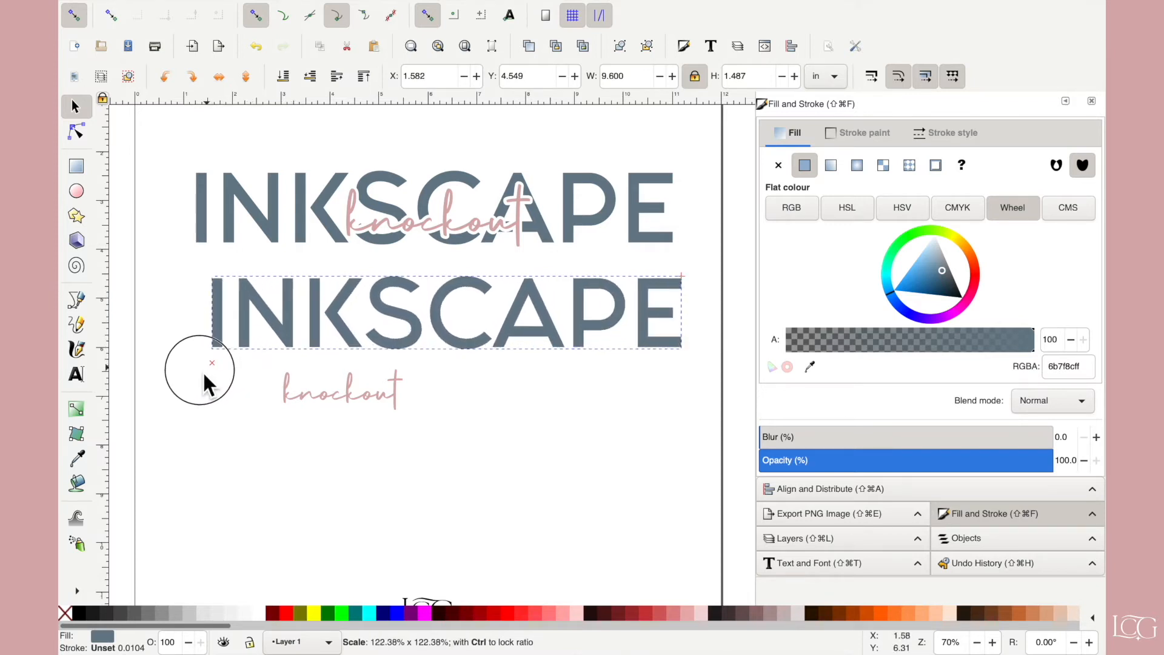
{"action": "left_click_drag", "start_coordinate": [212, 364], "coordinate": [189, 370]}
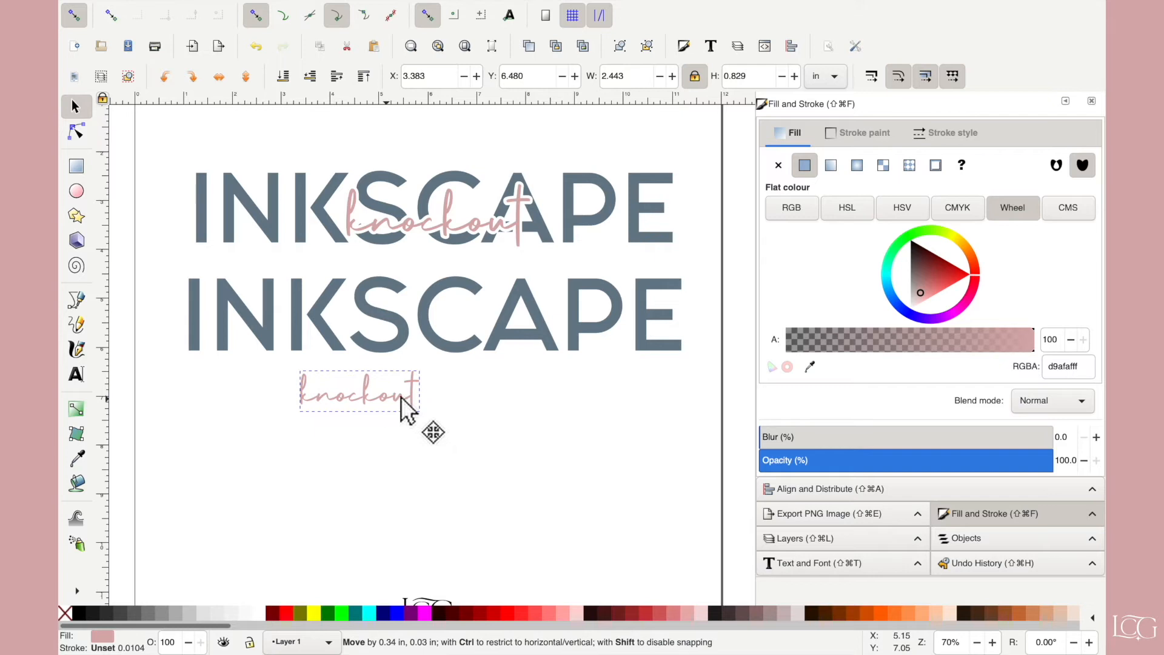
{"action": "left_click_drag", "start_coordinate": [359, 391], "coordinate": [399, 390]}
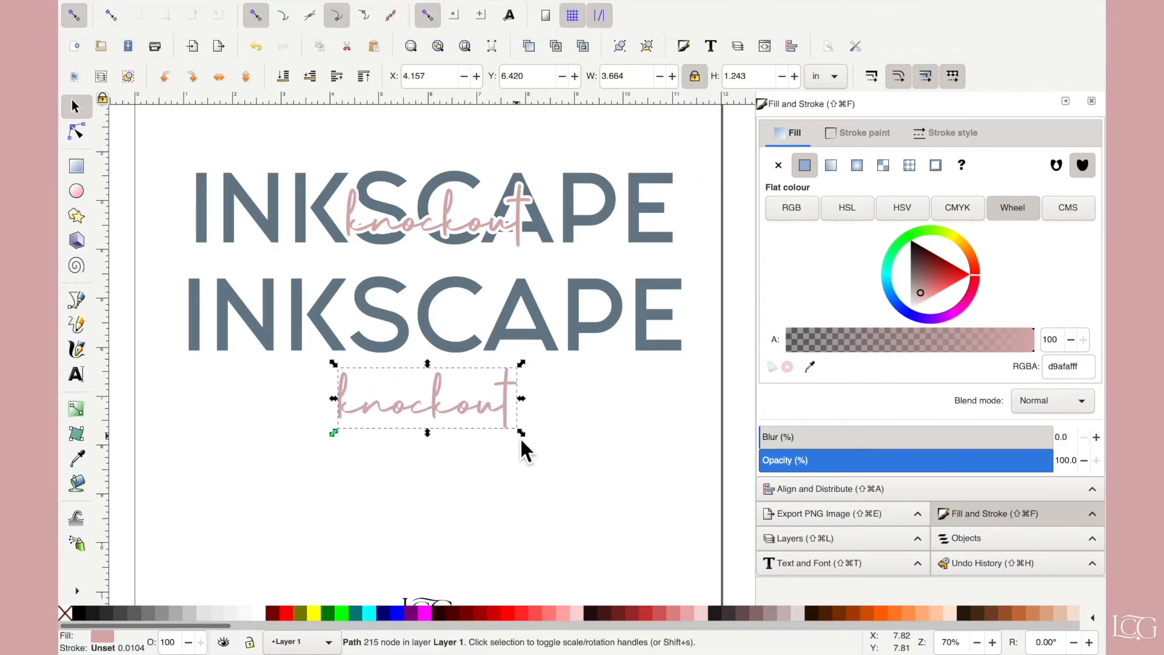
{"action": "left_click_drag", "start_coordinate": [427, 401], "coordinate": [460, 338]}
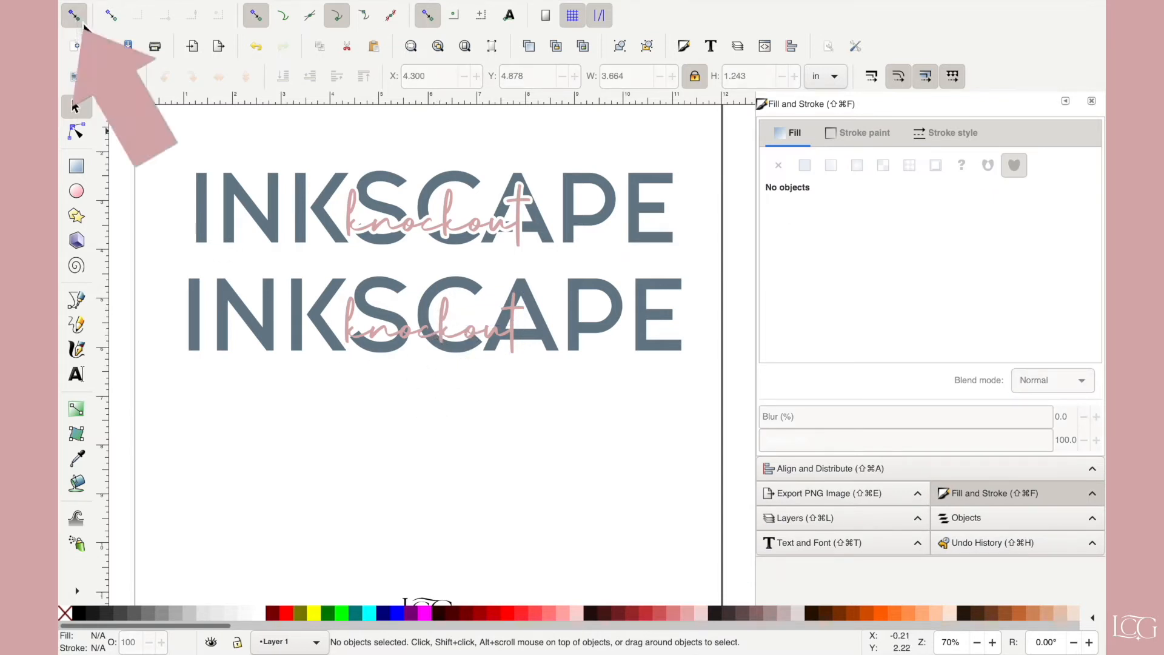
{"action": "mouse_move", "coordinate": [74, 16]}
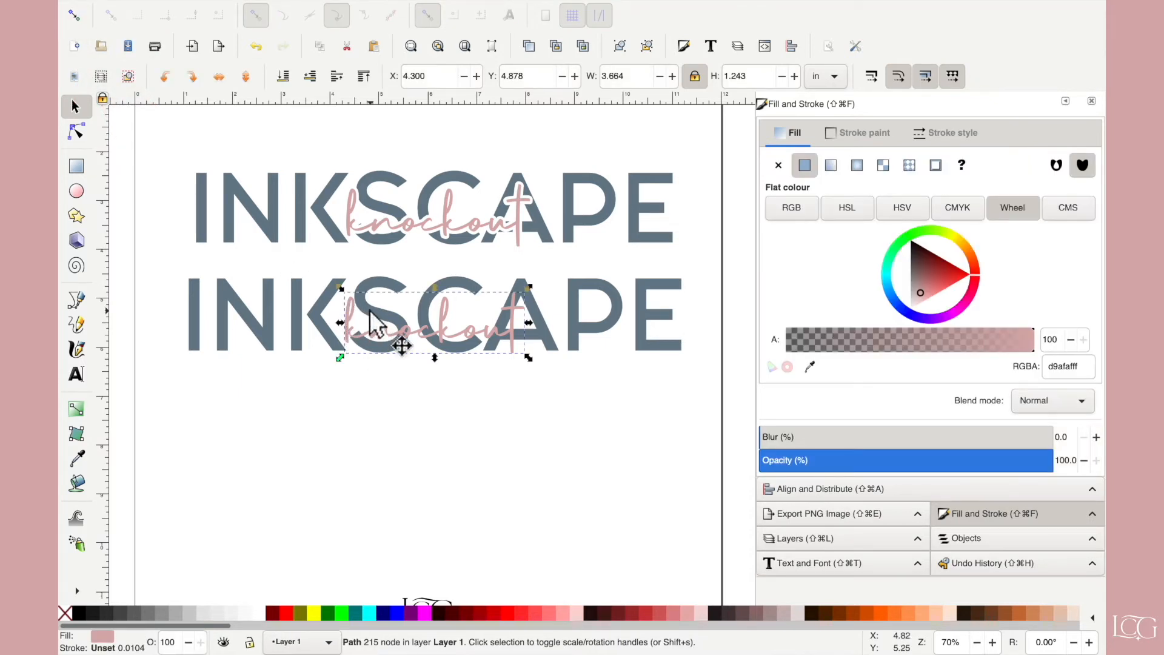
- Position the pink knockout over the lower INKSCAPE, comparing against the top design
{"action": "left_click", "coordinate": [76, 132]}
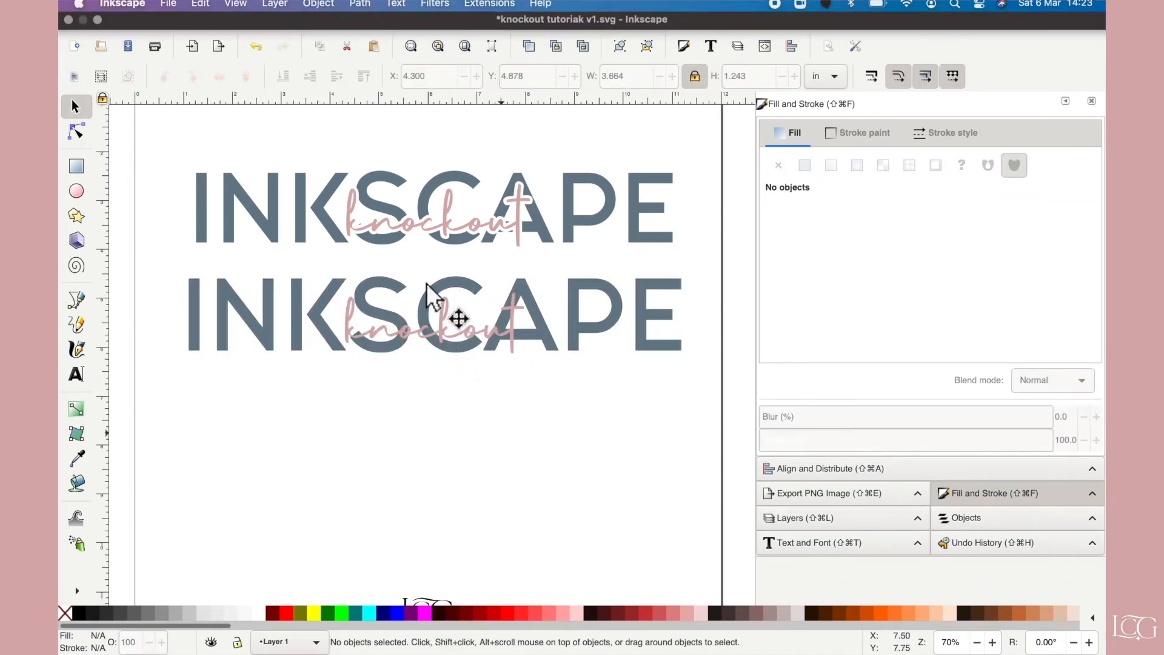
{"action": "left_click", "coordinate": [446, 323]}
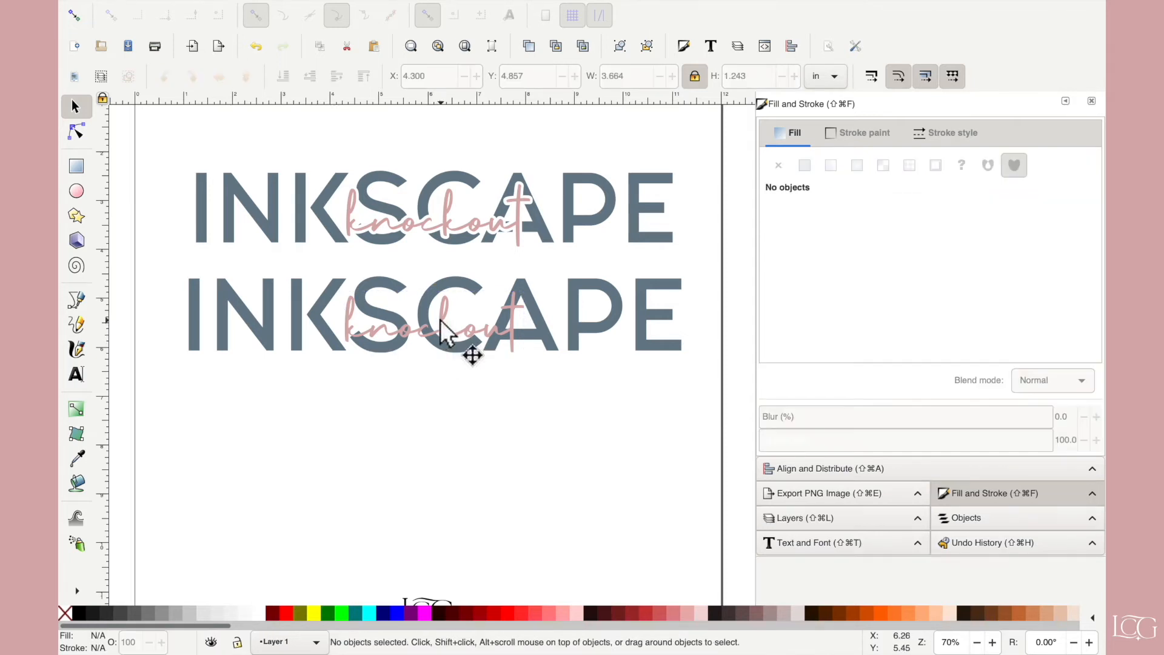
{"action": "left_click", "coordinate": [439, 342]}
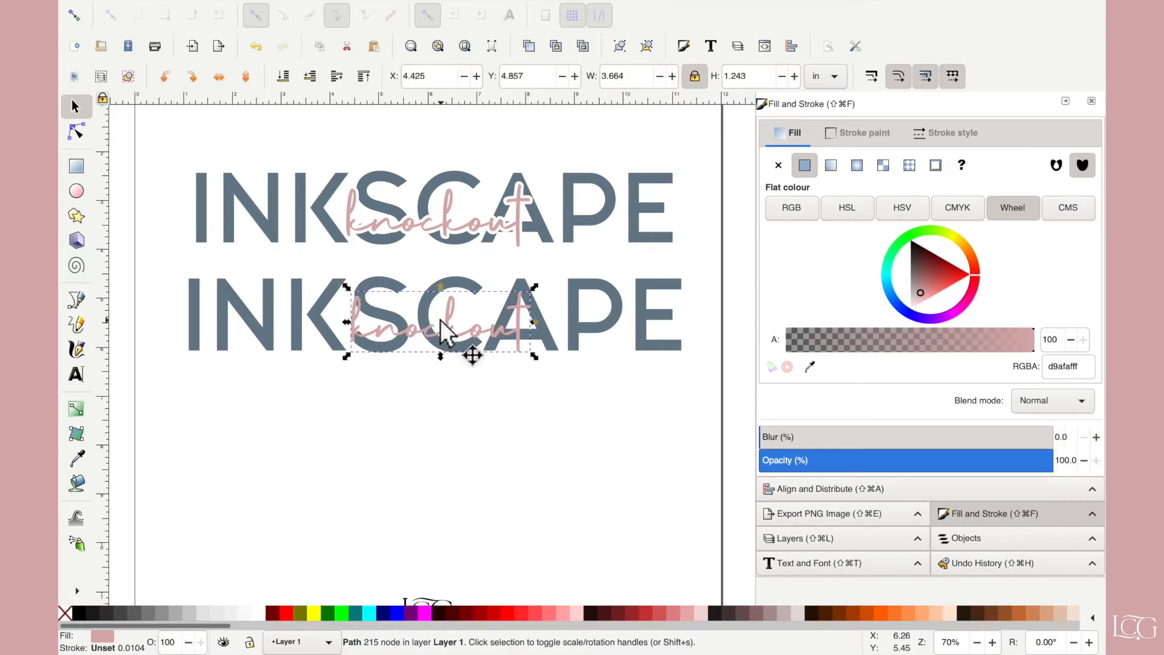
{"action": "left_click", "coordinate": [408, 392]}
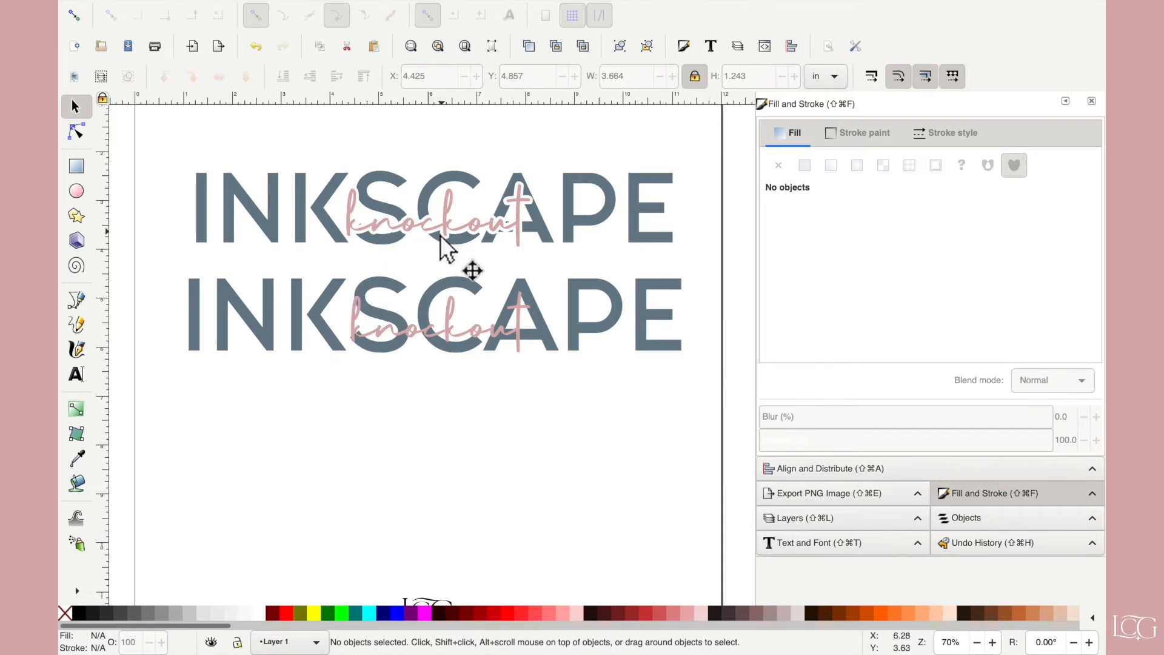
{"action": "mouse_move", "coordinate": [496, 244]}
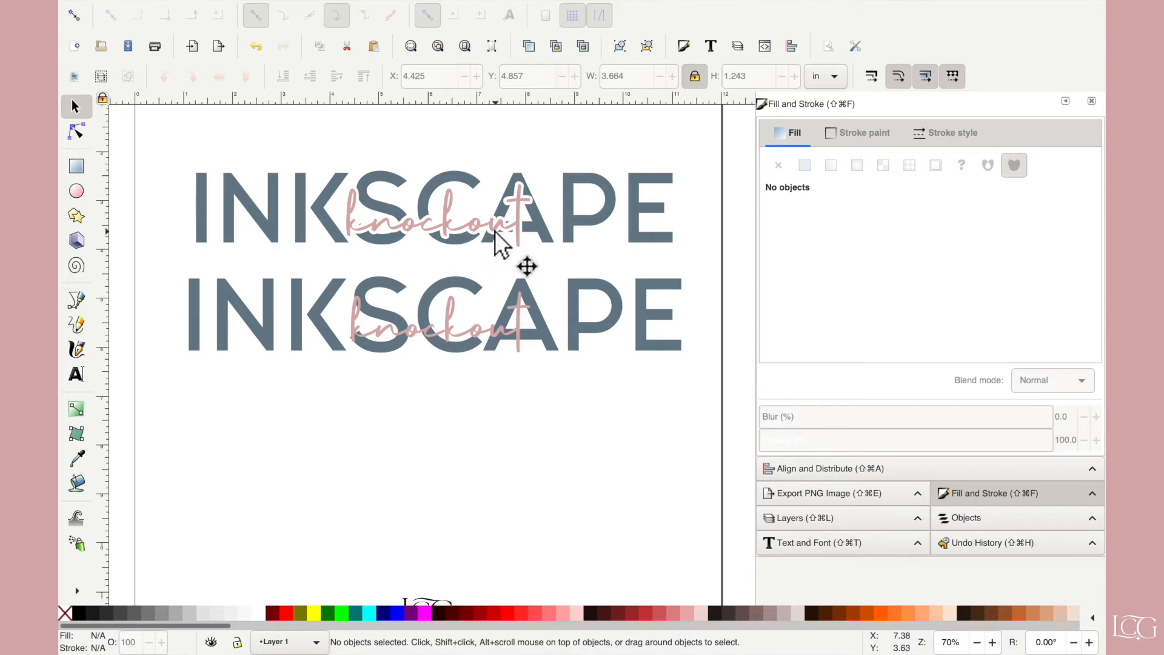
{"action": "mouse_move", "coordinate": [512, 231]}
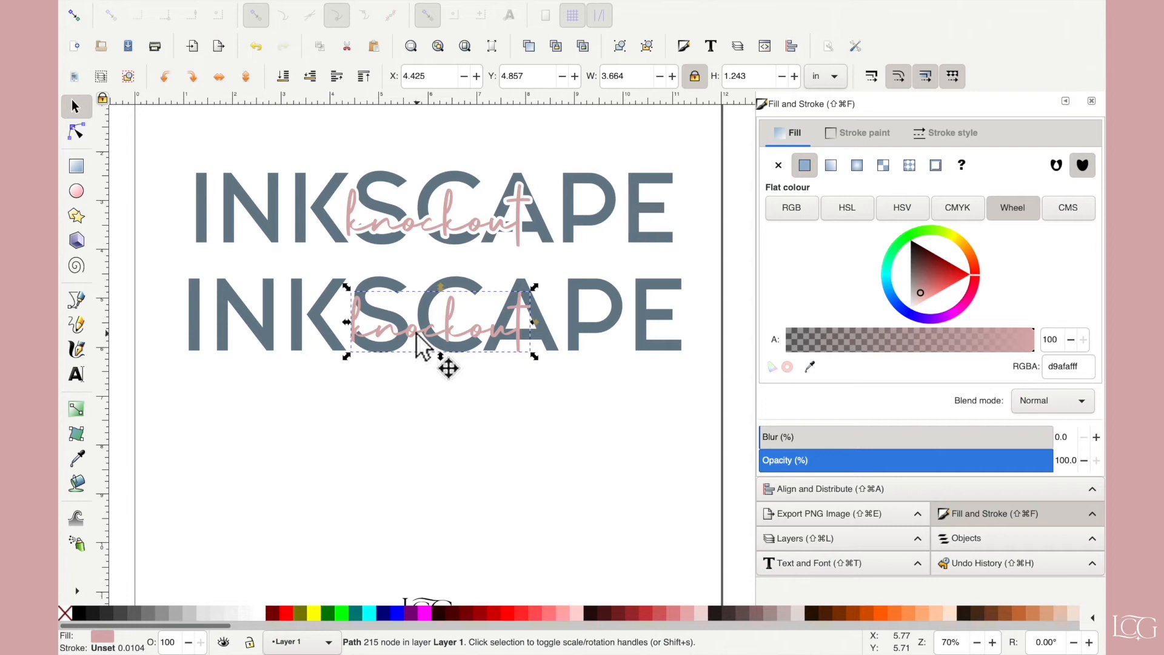
{"action": "mouse_move", "coordinate": [430, 345]}
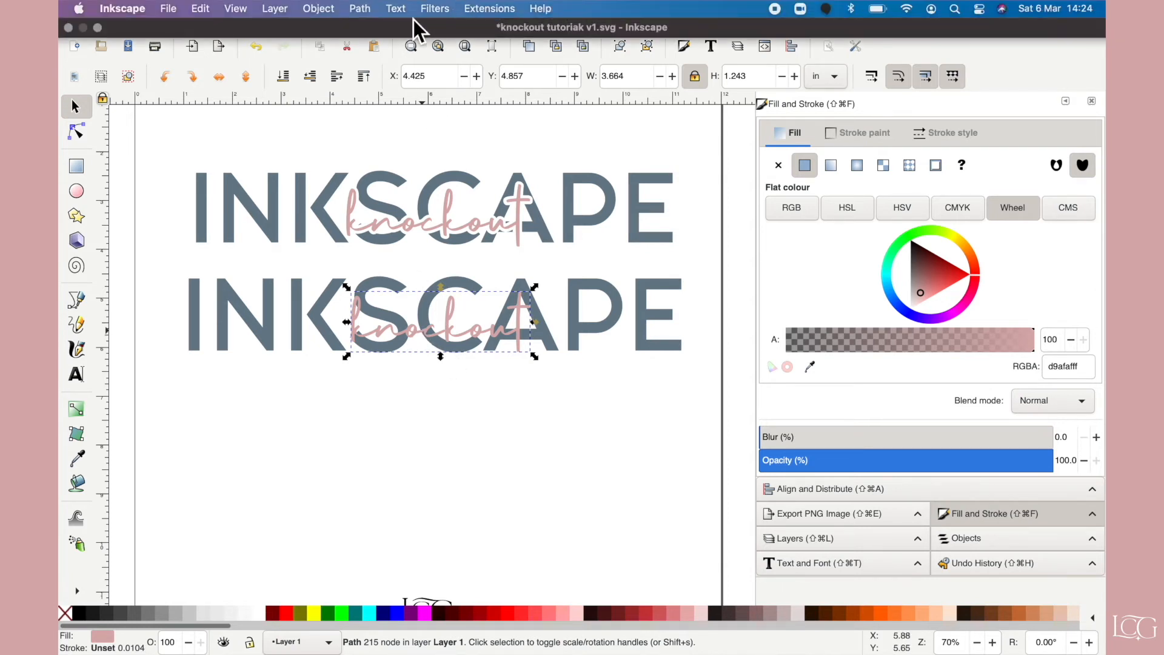
- Make a linked offset of knockout and move the thin original below the lettering
{"action": "left_click", "coordinate": [358, 8]}
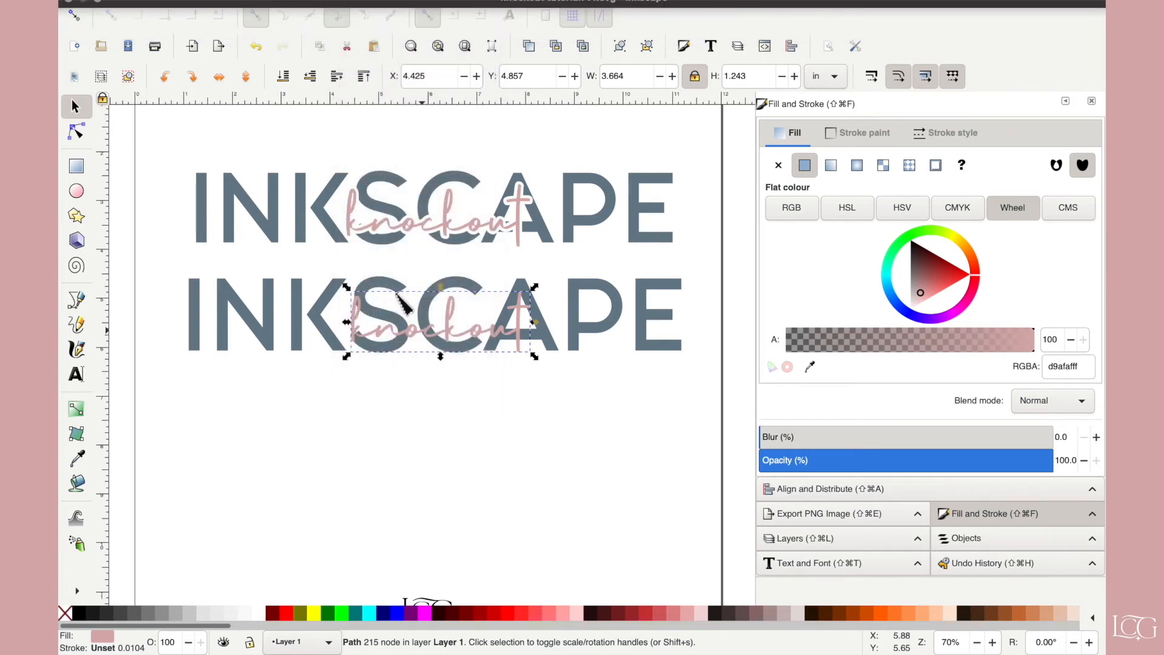
{"action": "left_click", "coordinate": [77, 131]}
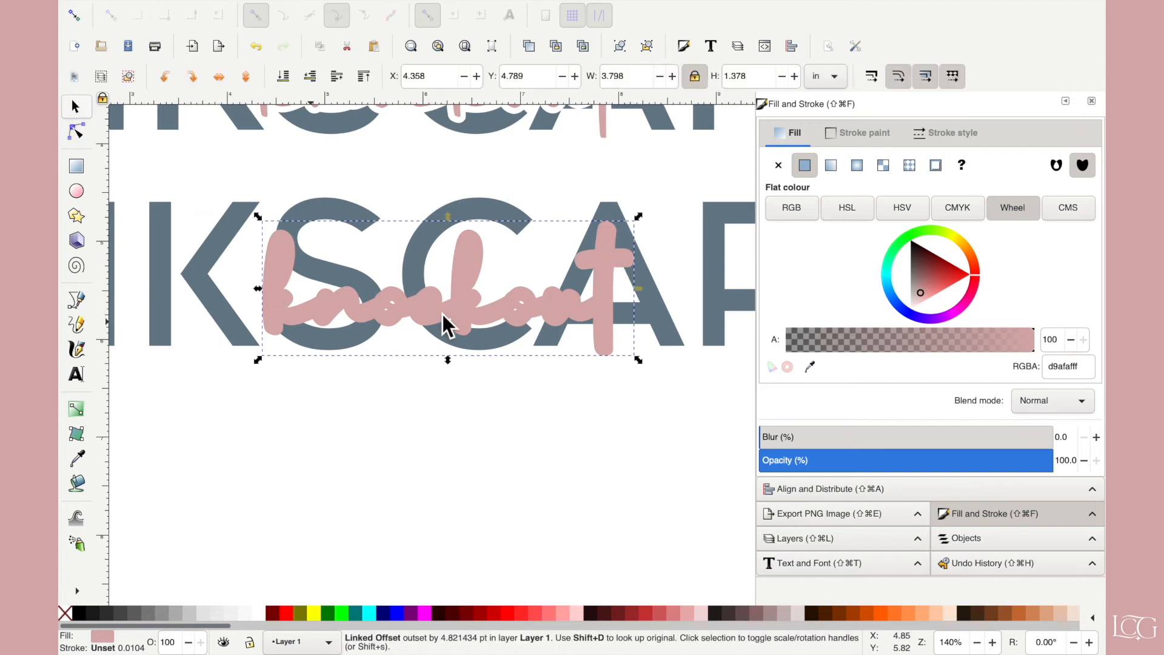
{"action": "mouse_move", "coordinate": [472, 250]}
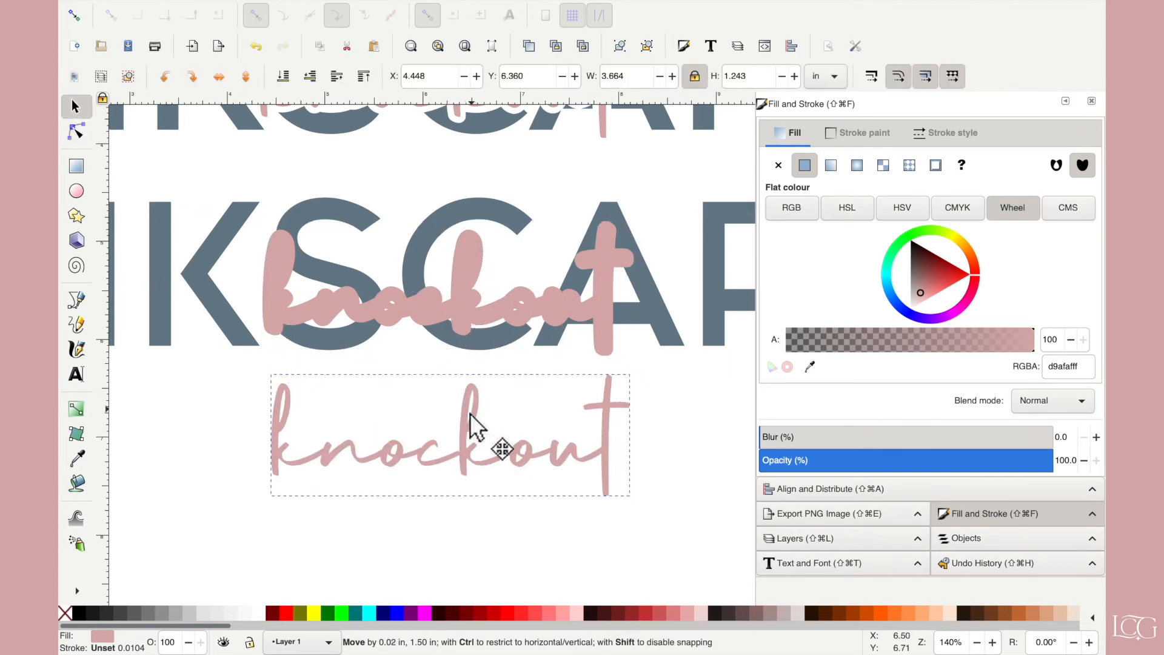
{"action": "left_click_drag", "start_coordinate": [475, 430], "coordinate": [467, 482]}
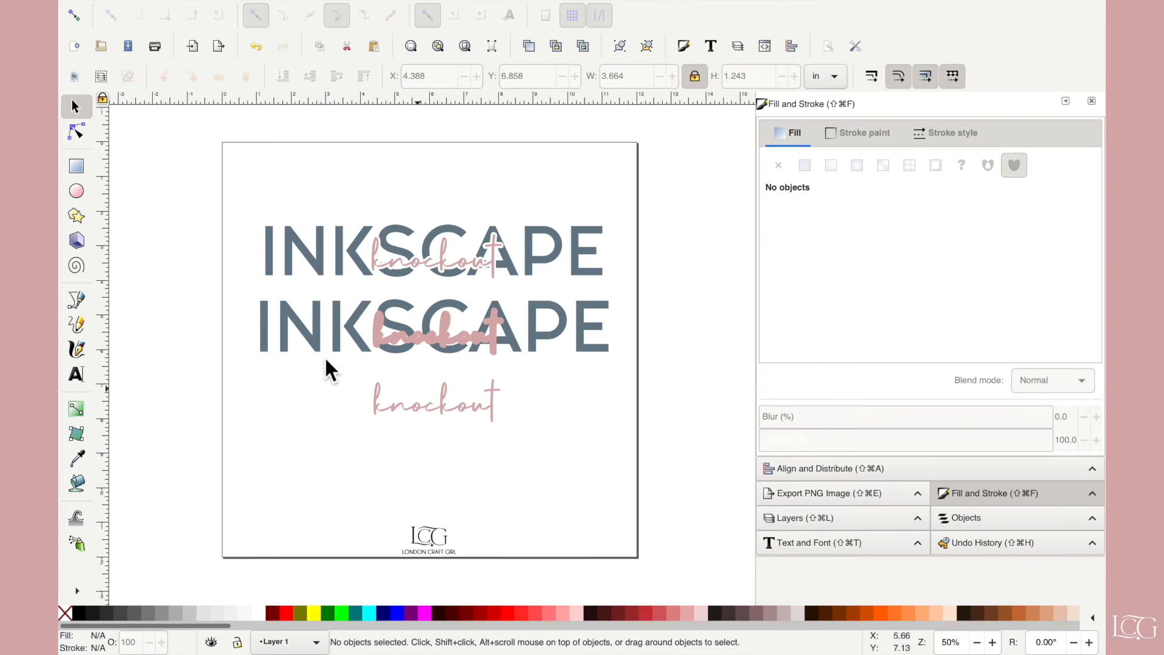
{"action": "left_click_drag", "start_coordinate": [330, 369], "coordinate": [572, 382]}
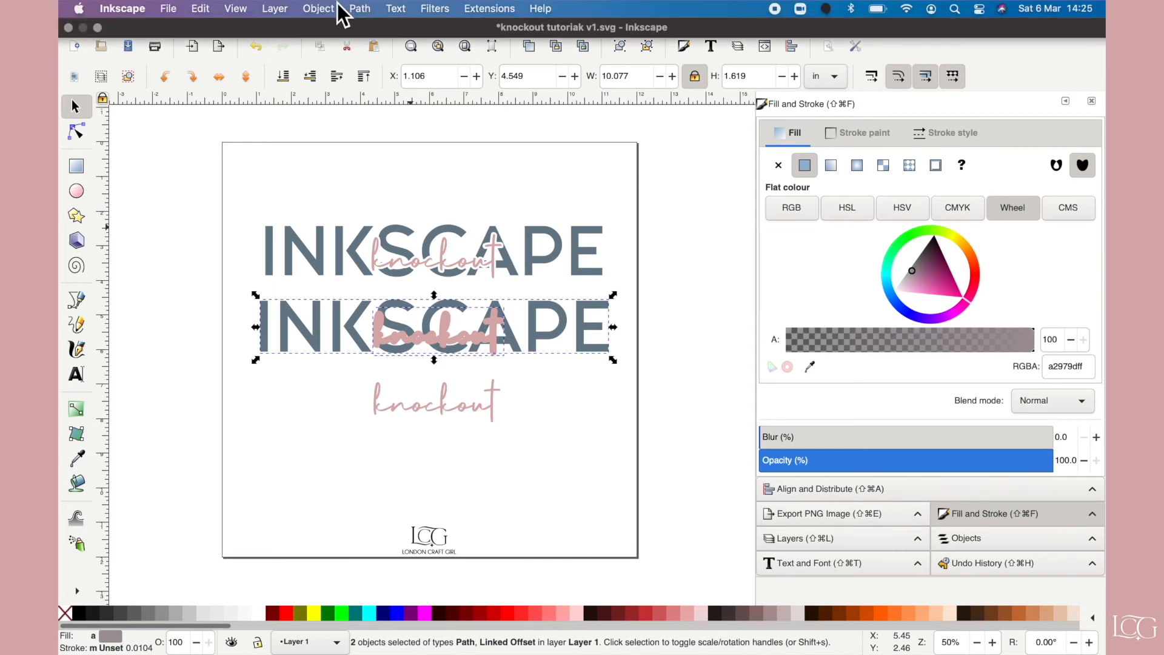
- Subtract the thick knockout offset from the lower INKSCAPE using Path > Difference
{"action": "left_click", "coordinate": [360, 8]}
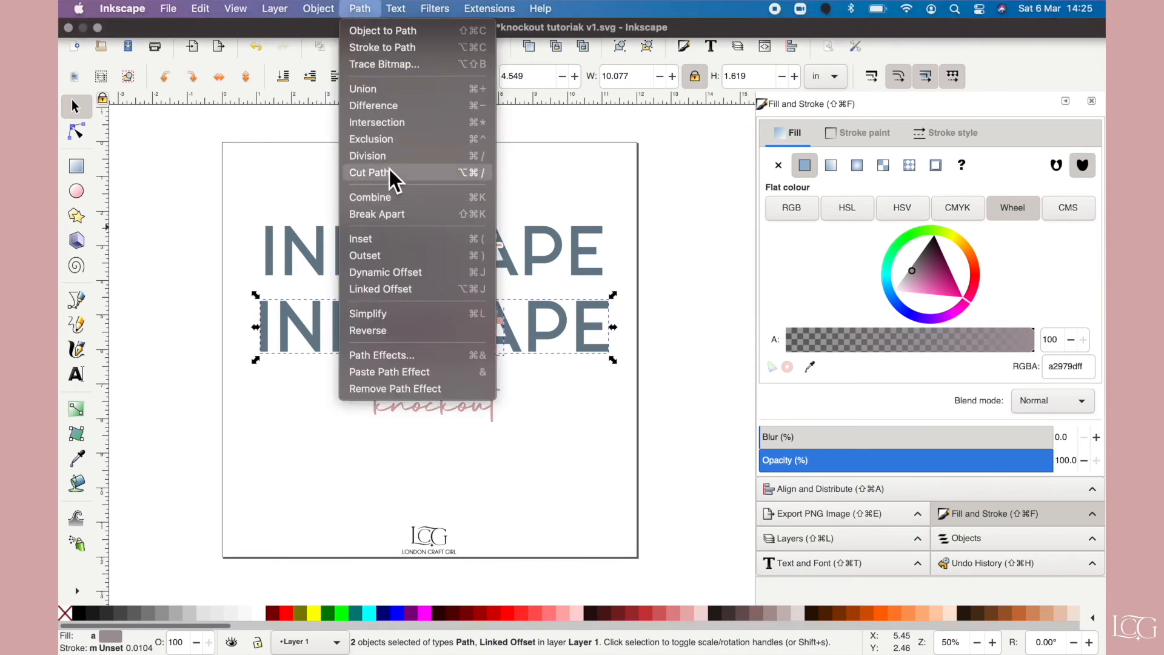
{"action": "mouse_move", "coordinate": [368, 156]}
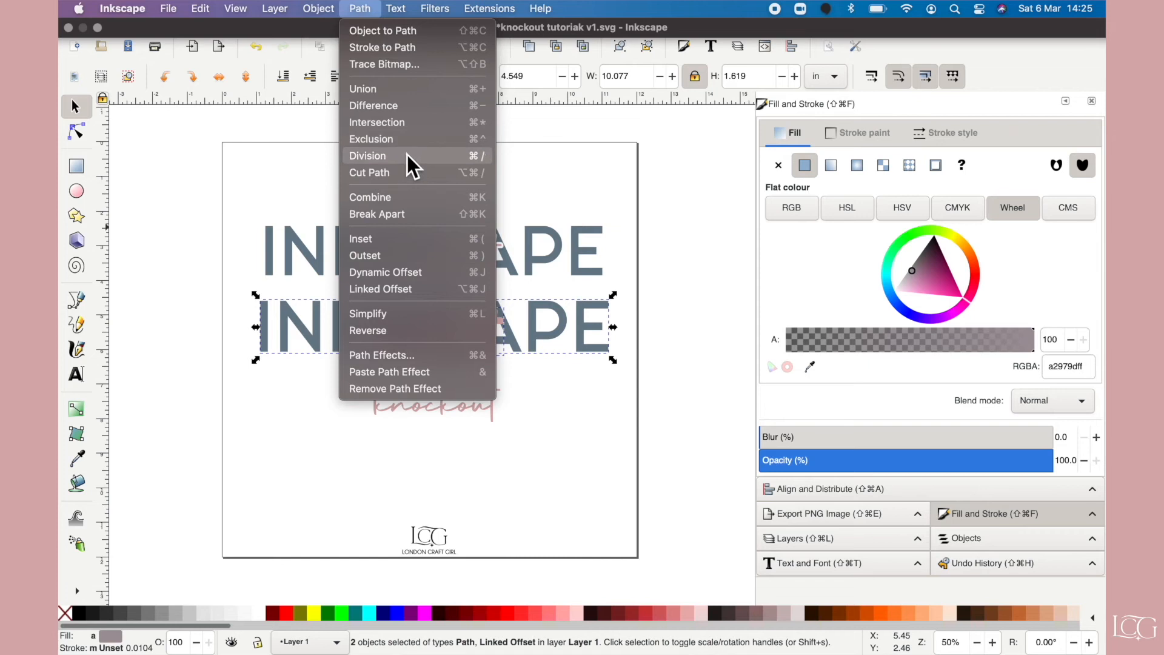
{"action": "left_click", "coordinate": [367, 155]}
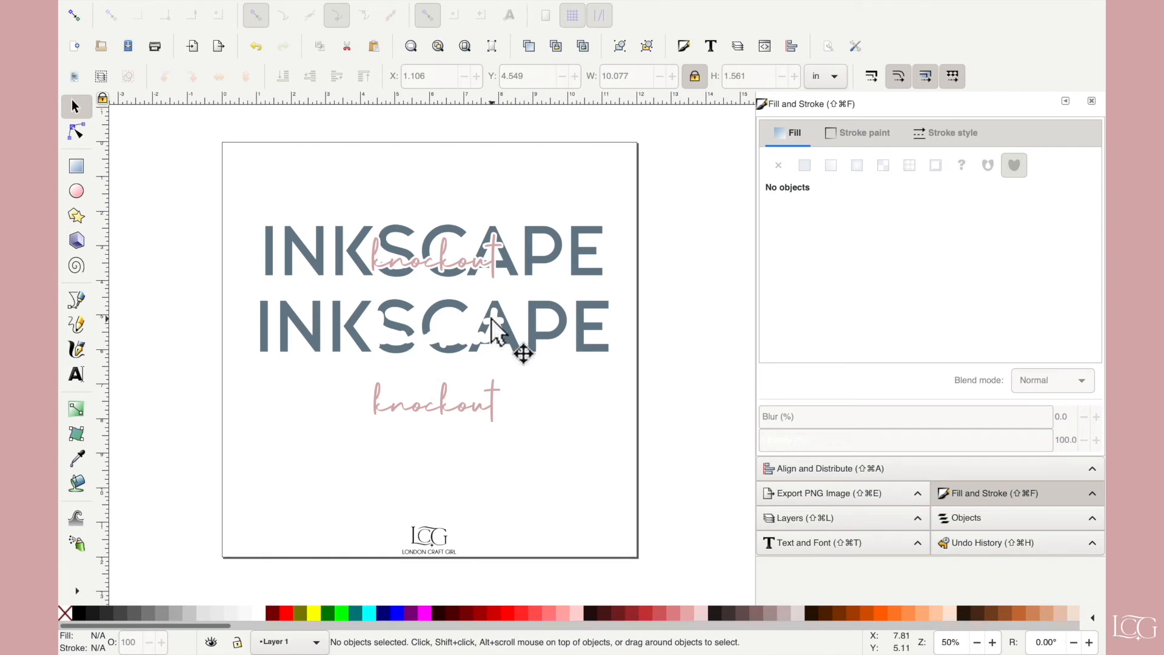
{"action": "mouse_move", "coordinate": [488, 365]}
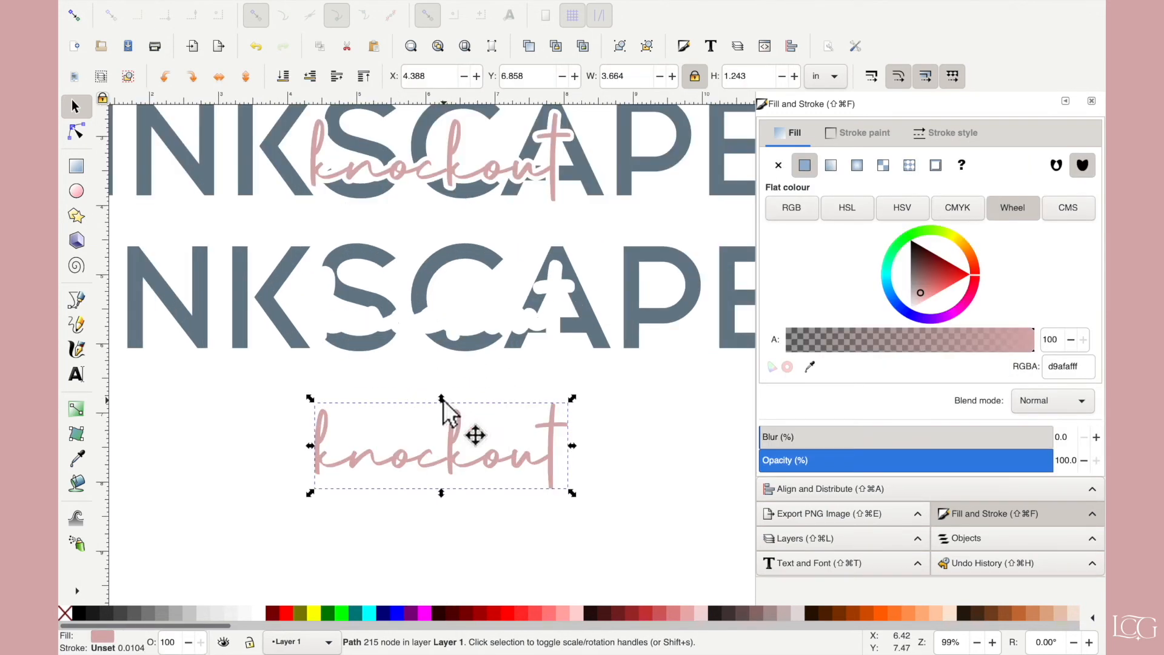
- Move the thin knockout script up into the cut-out gap and deselect
{"action": "left_click_drag", "start_coordinate": [442, 445], "coordinate": [441, 327]}
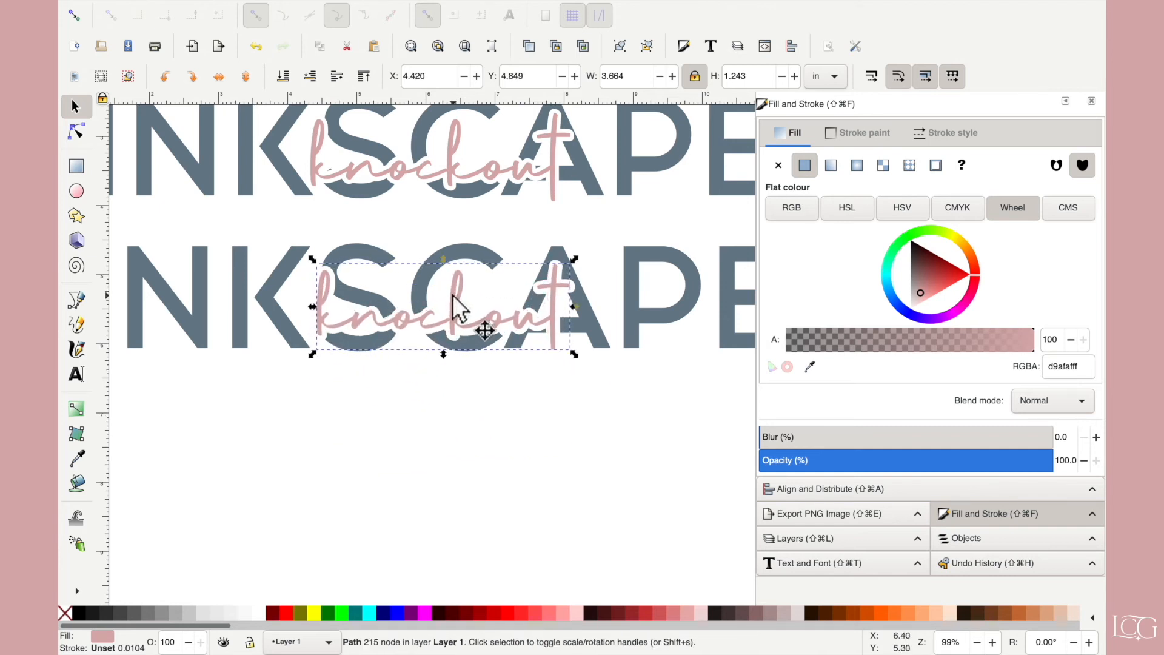
{"action": "left_click", "coordinate": [480, 420]}
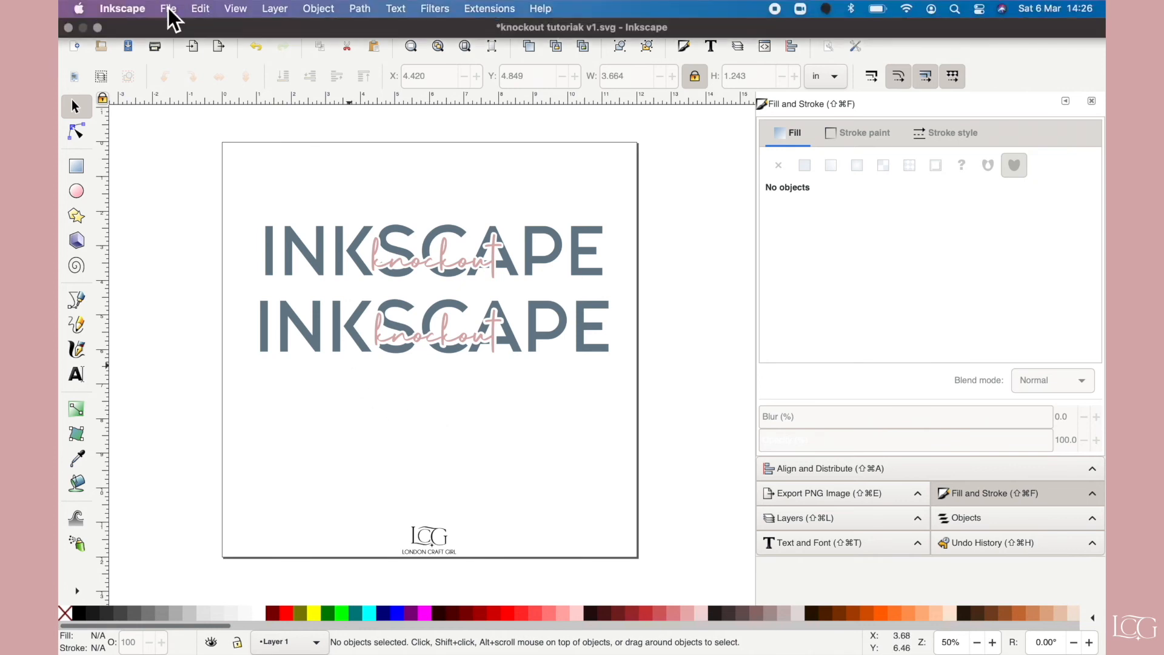
- Save the design as a Plain SVG named 'inkscape knockout'
{"action": "left_click", "coordinate": [168, 8]}
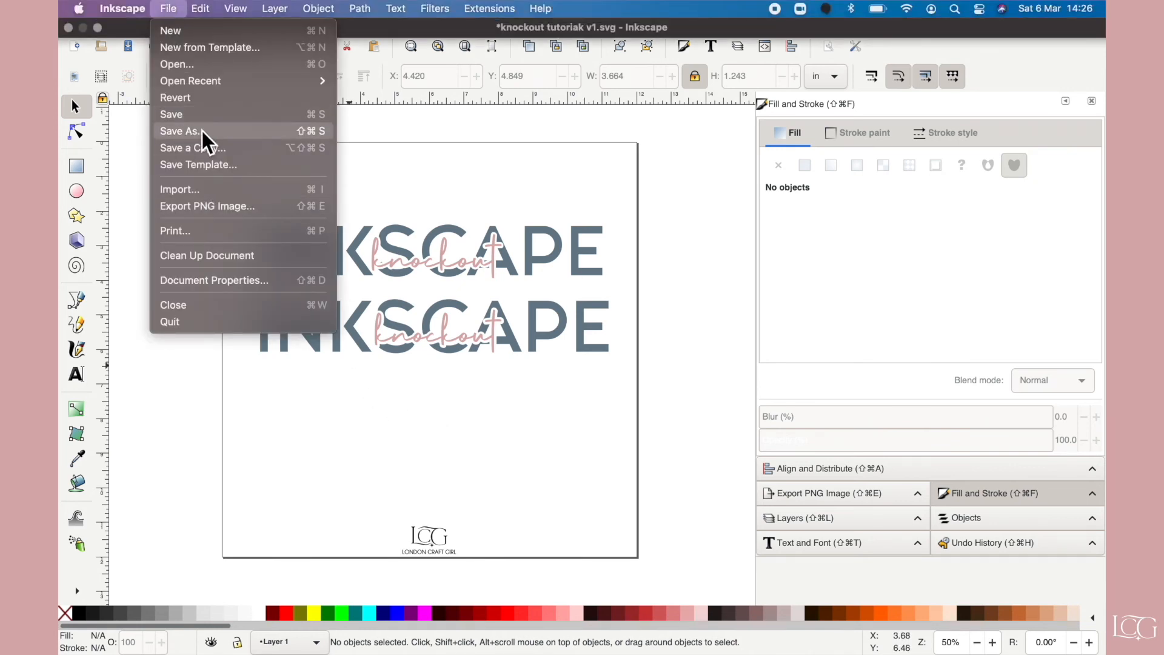
{"action": "left_click", "coordinate": [179, 131]}
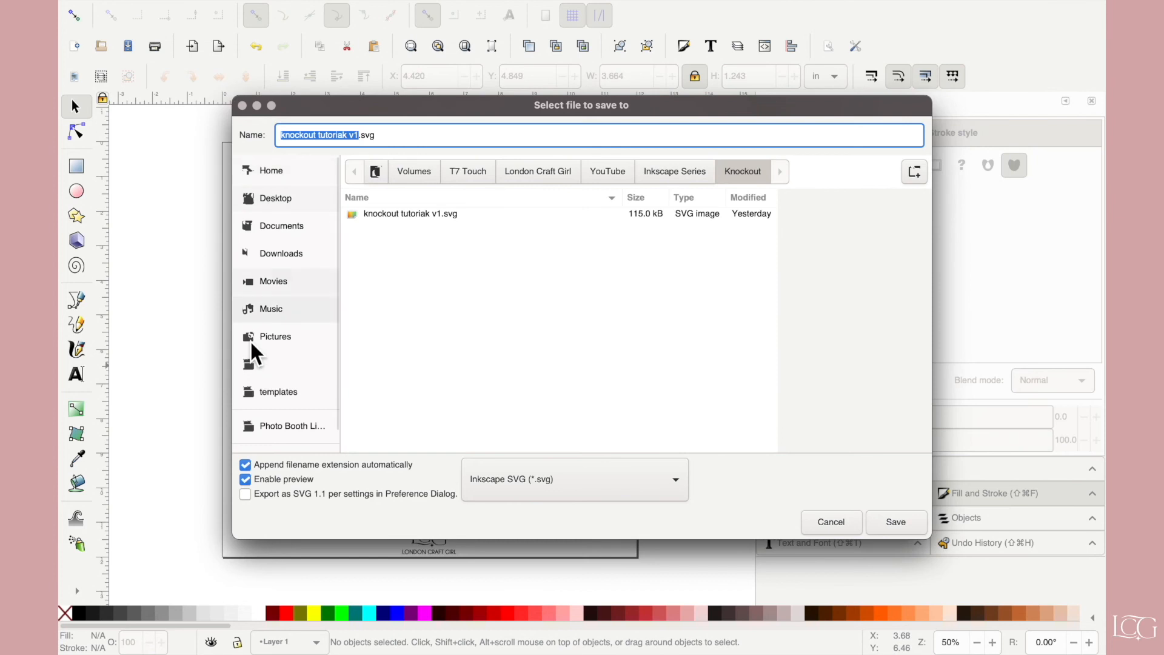
{"action": "type", "text": "inkscape"}
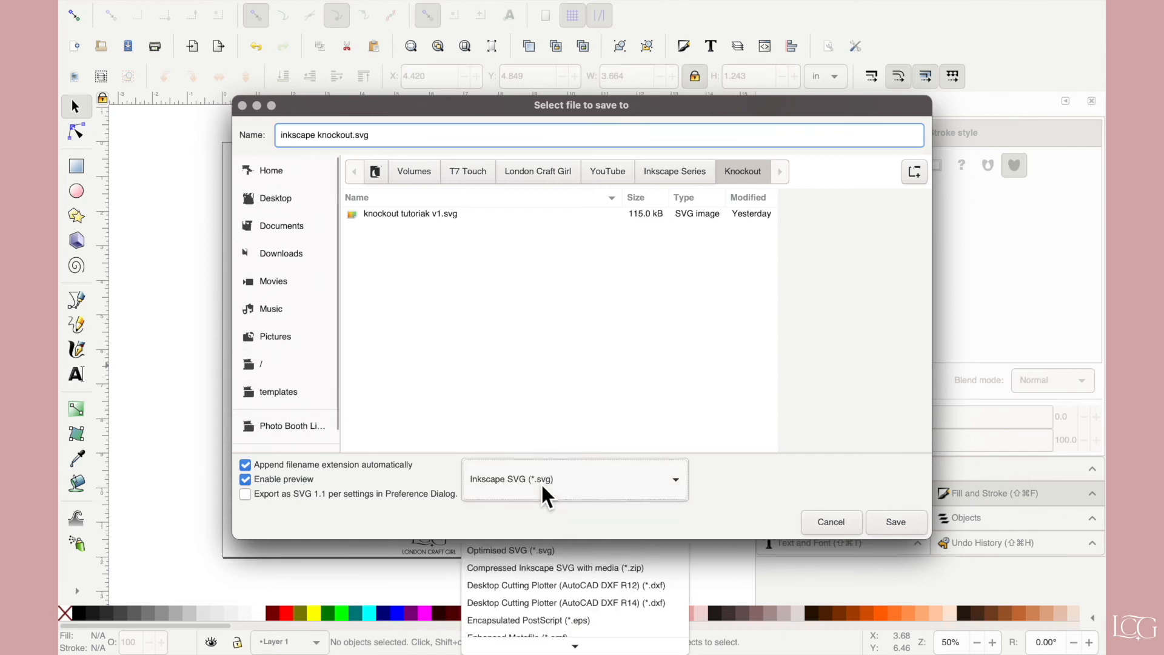
{"action": "left_click", "coordinate": [574, 480]}
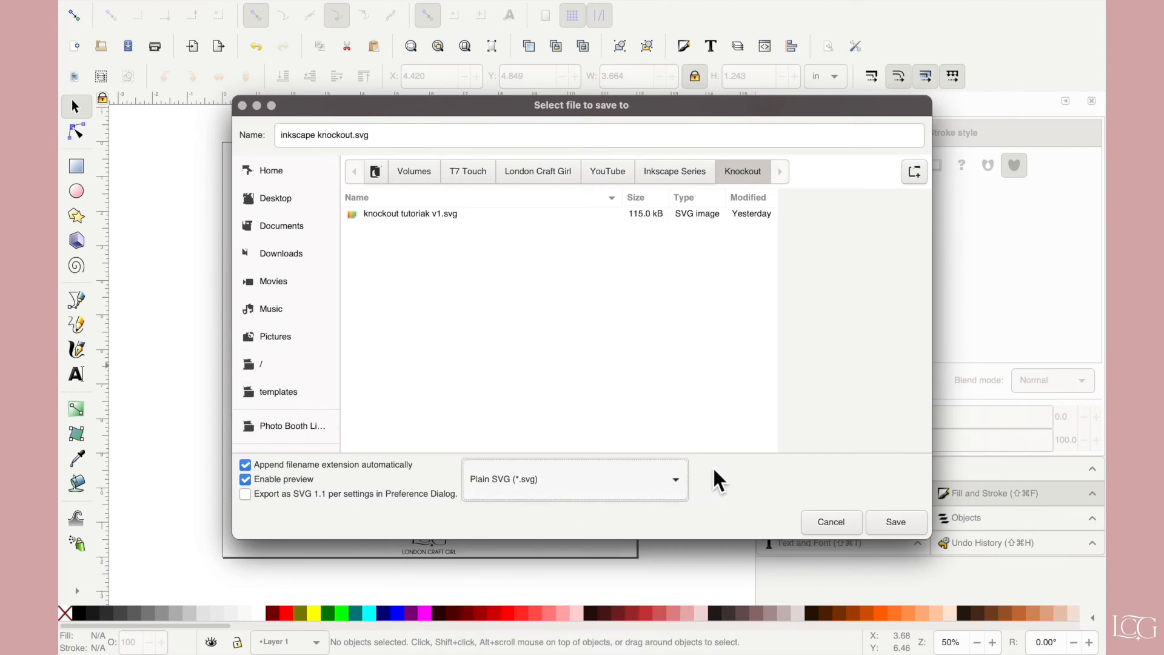
{"action": "left_click", "coordinate": [896, 522]}
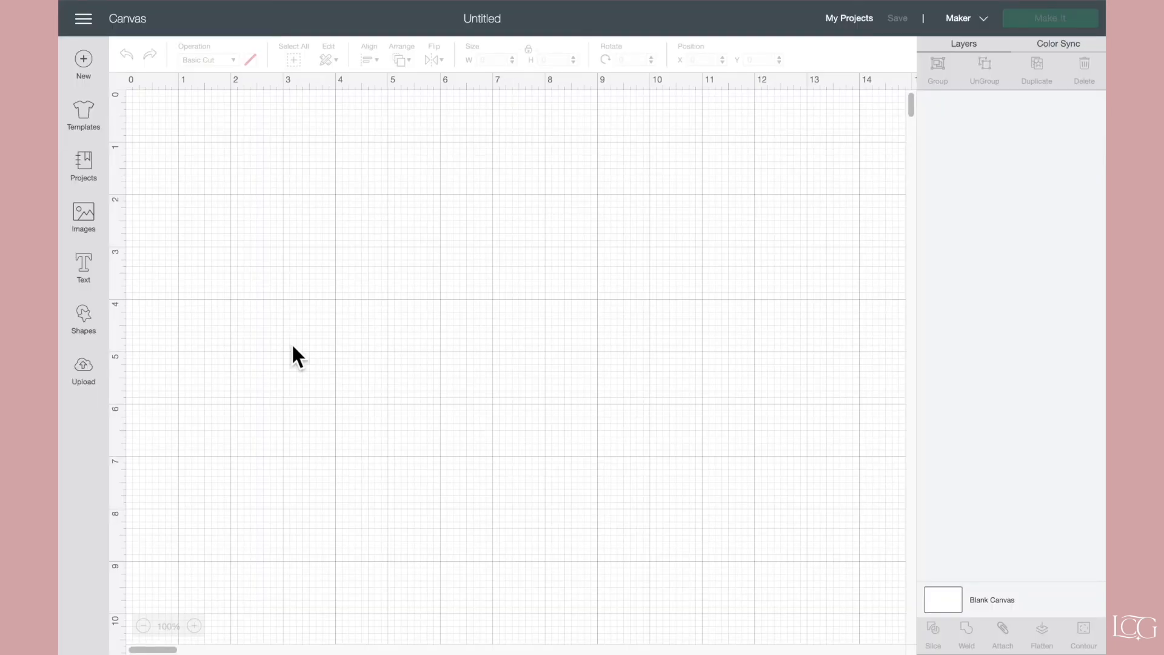
- Upload the 'inkscape knockout' SVG as a cut image, accepting the unsupported-text warning
{"action": "left_click", "coordinate": [83, 365]}
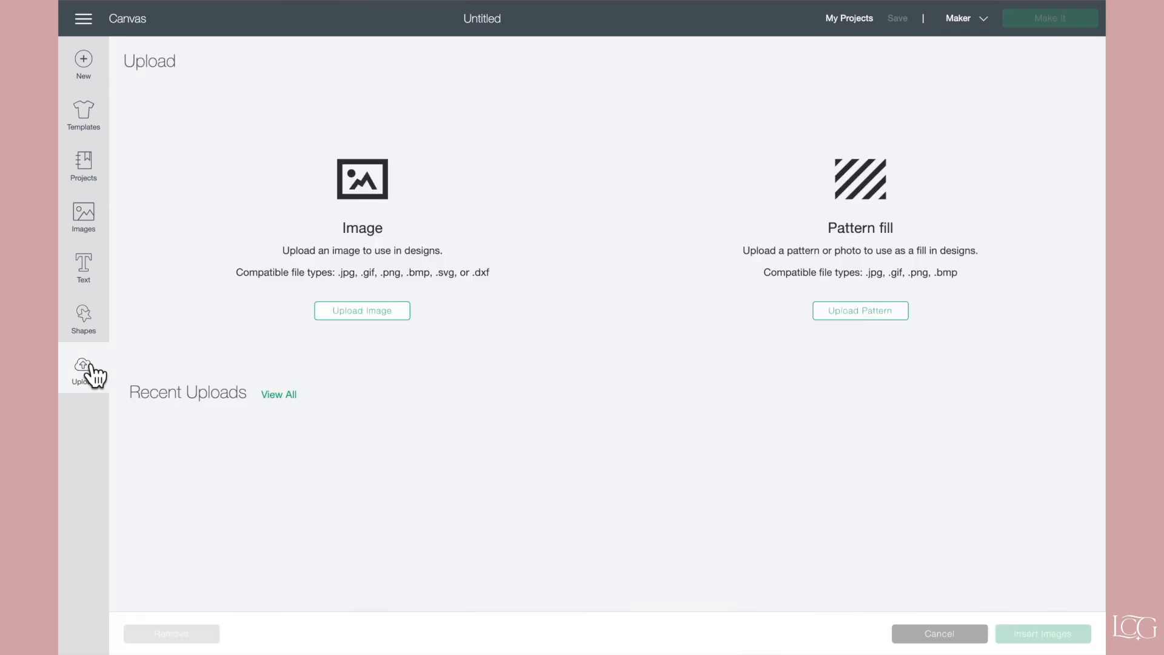
{"action": "left_click", "coordinate": [362, 310]}
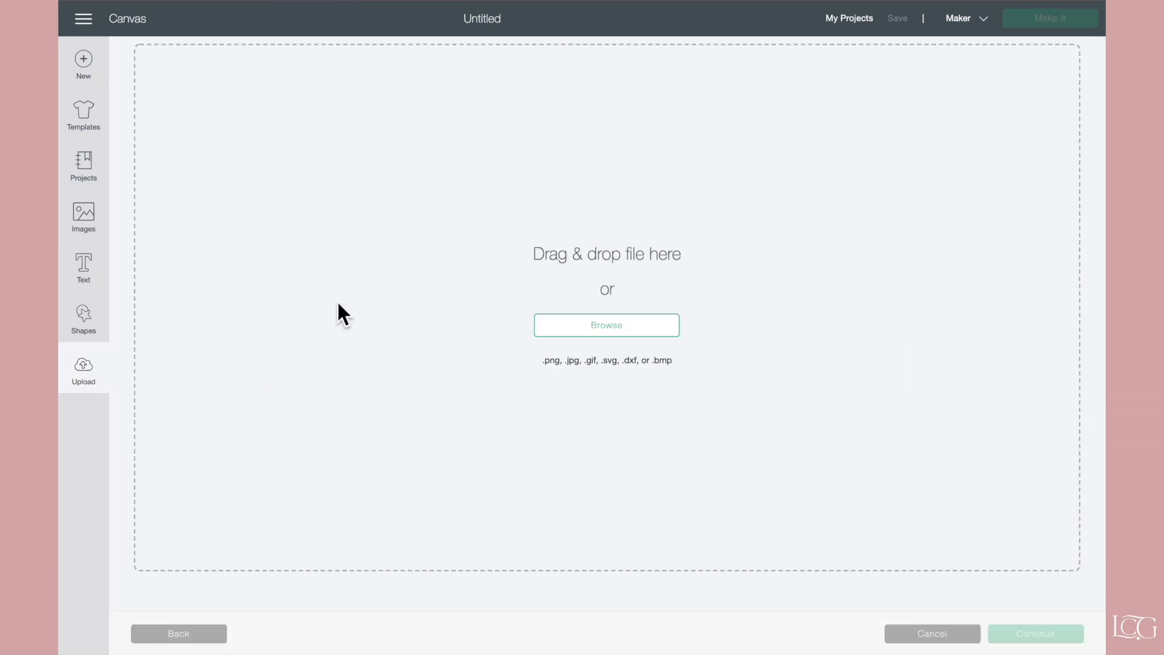
{"action": "left_click", "coordinate": [606, 325]}
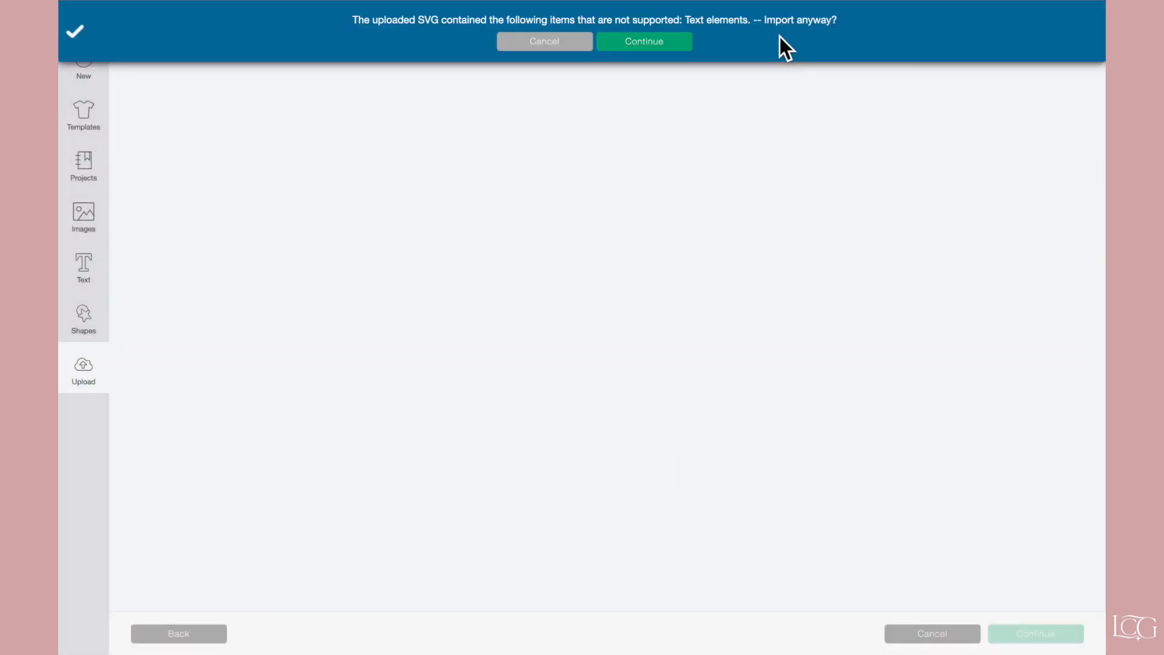
{"action": "mouse_move", "coordinate": [733, 54]}
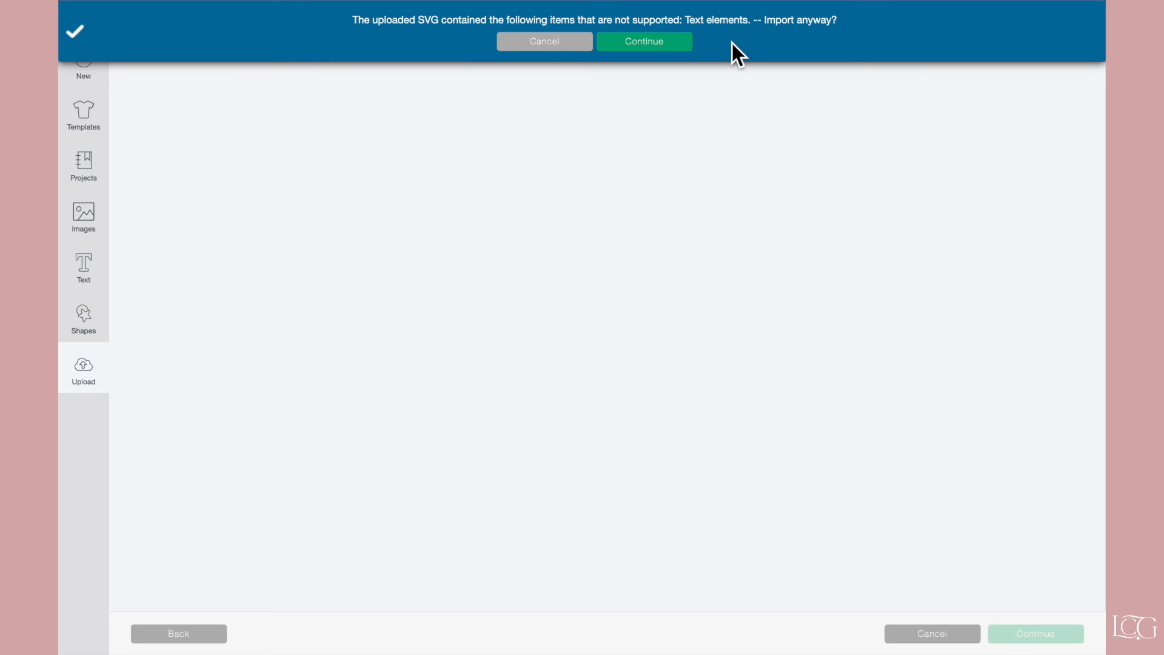
{"action": "mouse_move", "coordinate": [666, 50]}
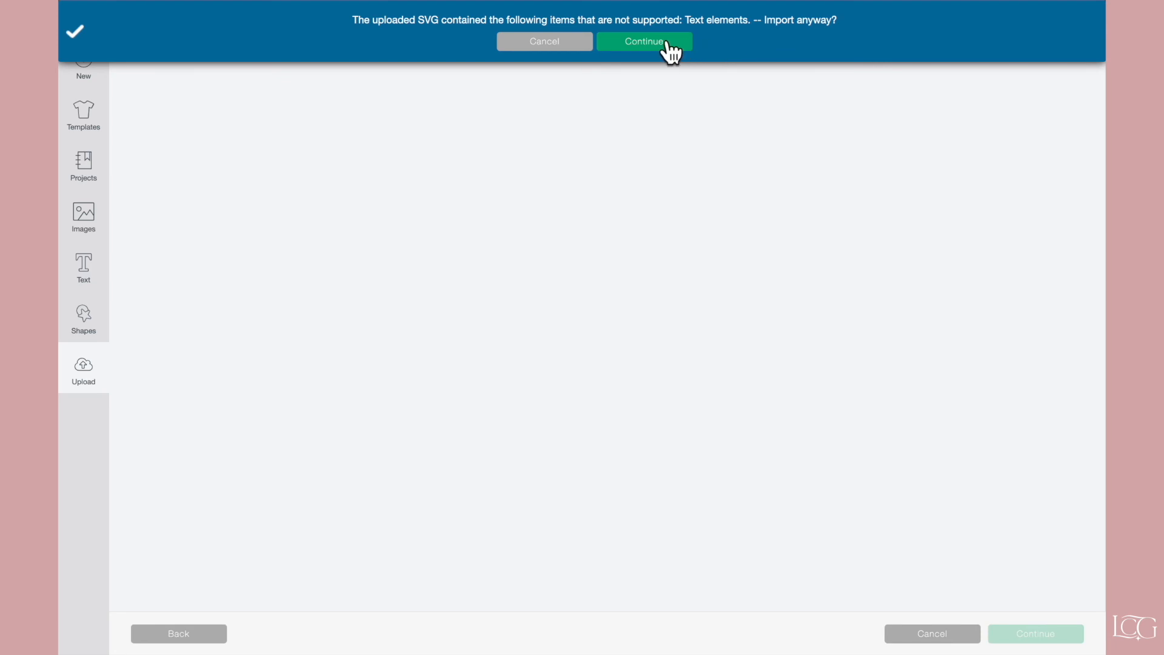
{"action": "left_click", "coordinate": [645, 41]}
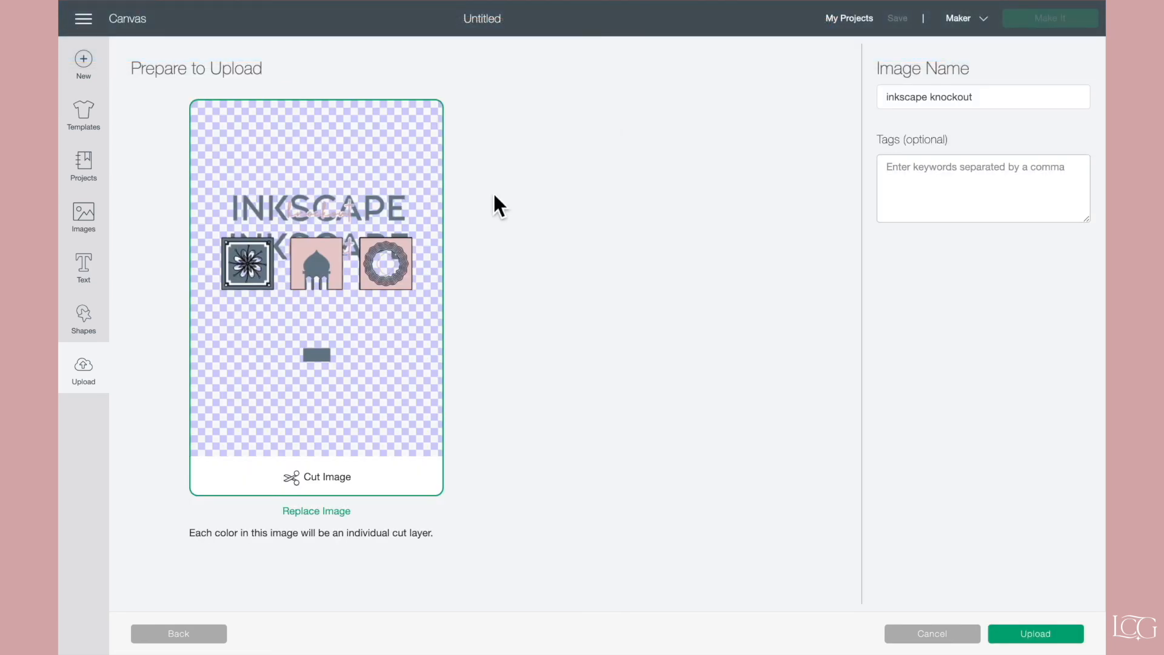
{"action": "mouse_move", "coordinate": [430, 303]}
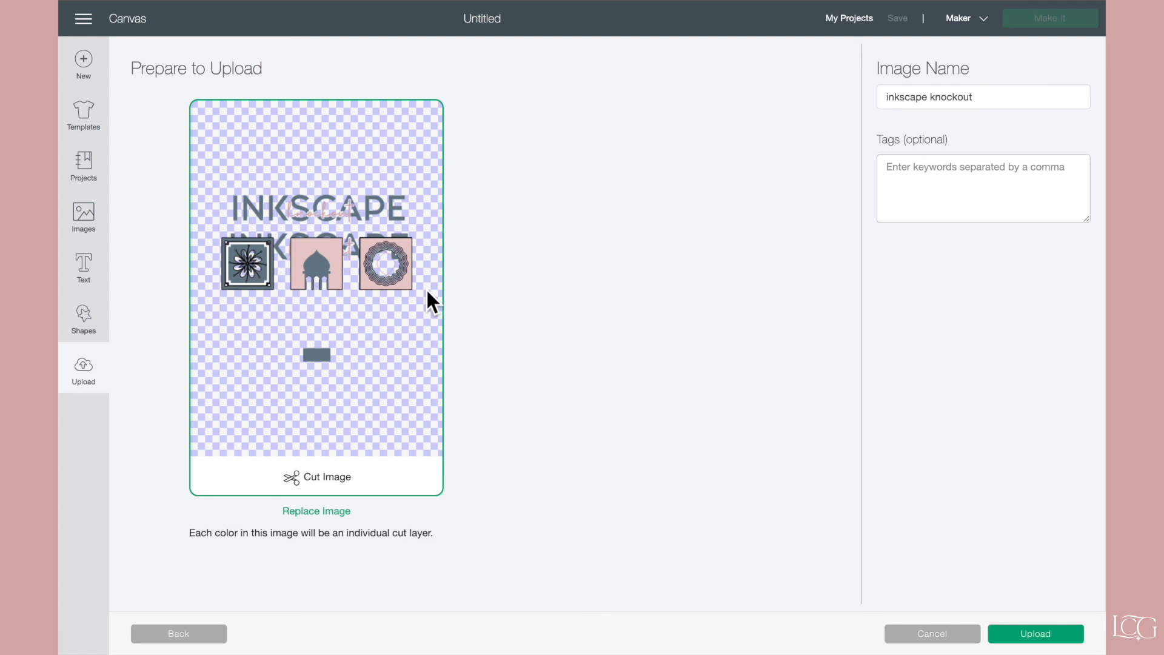
{"action": "mouse_move", "coordinate": [1035, 650]}
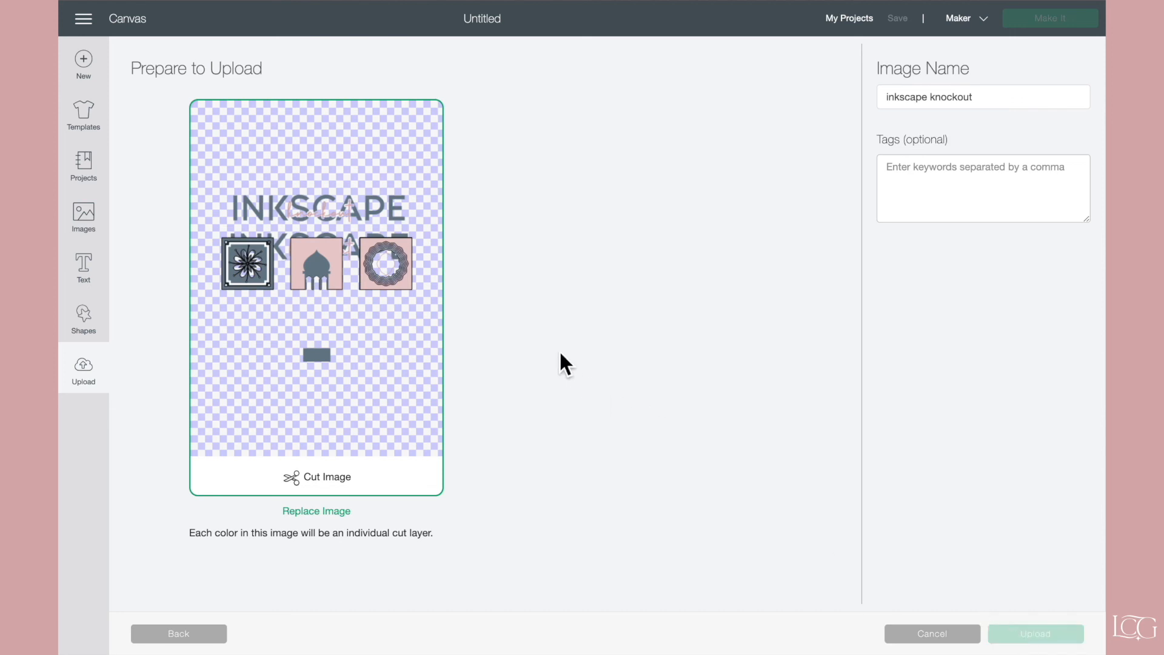
{"action": "left_click", "coordinate": [1035, 634]}
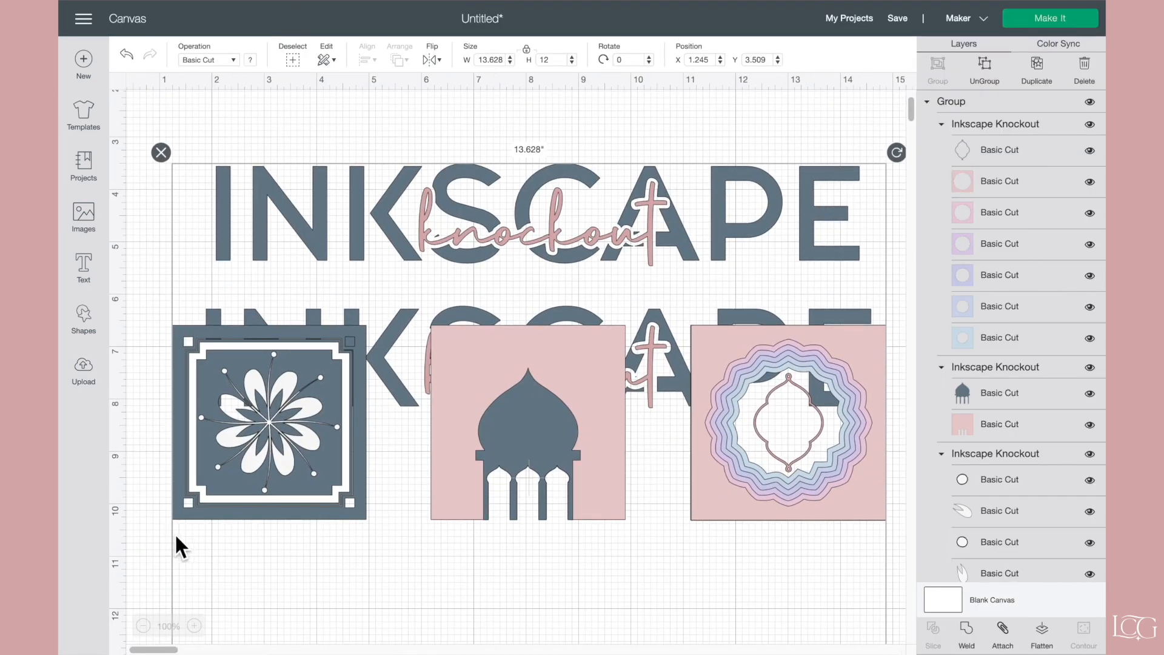
- Ungroup the import, remove the extra images, and place the second INKSCAPE row beneath the first
{"action": "right_click", "coordinate": [274, 421]}
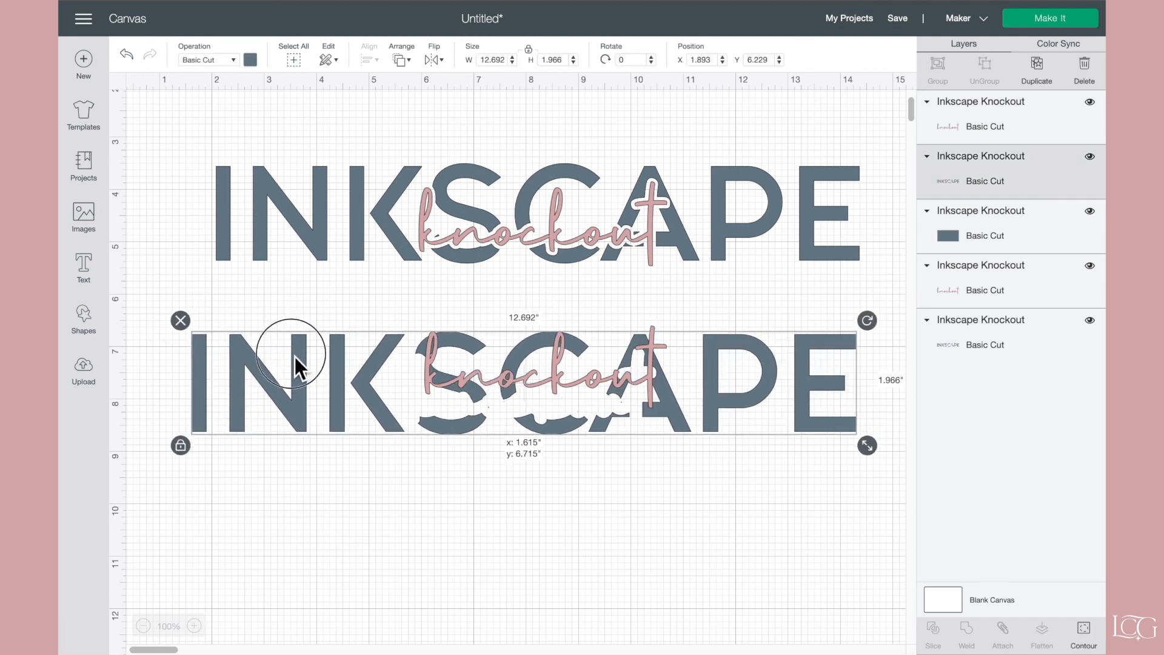
{"action": "left_click_drag", "start_coordinate": [297, 367], "coordinate": [248, 442]}
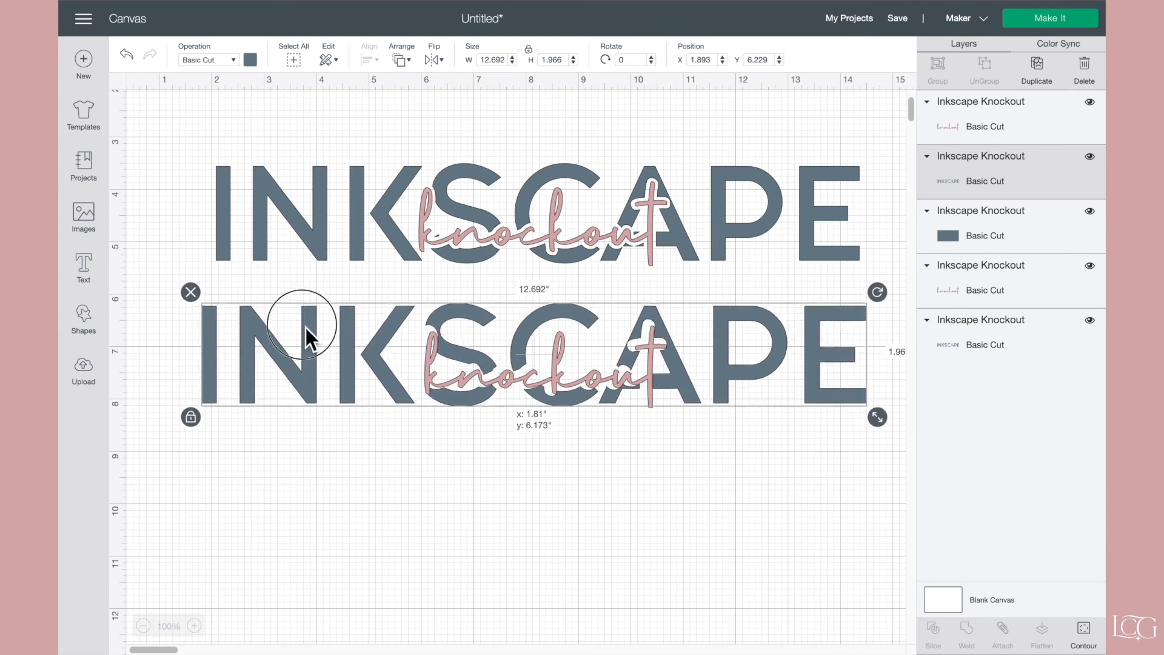
{"action": "left_click_drag", "start_coordinate": [308, 334], "coordinate": [590, 390]}
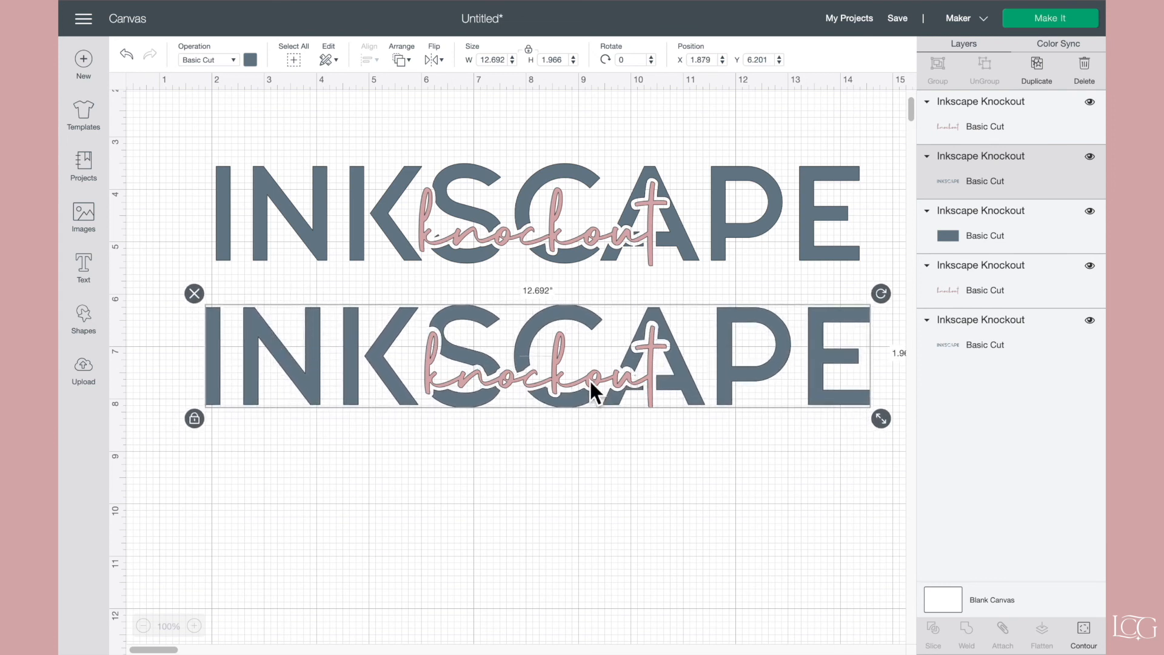